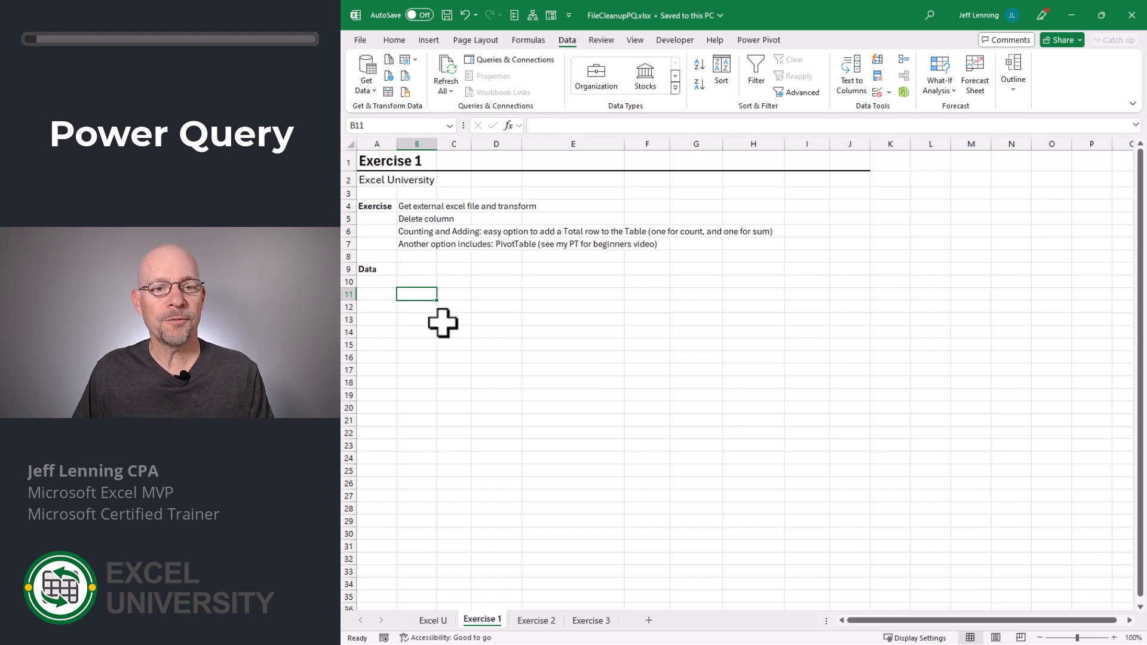
Step: Import Sheet1 of data.xlsx via Get Data > From Excel Workbook and send it to Transform Data
left_click(366, 72)
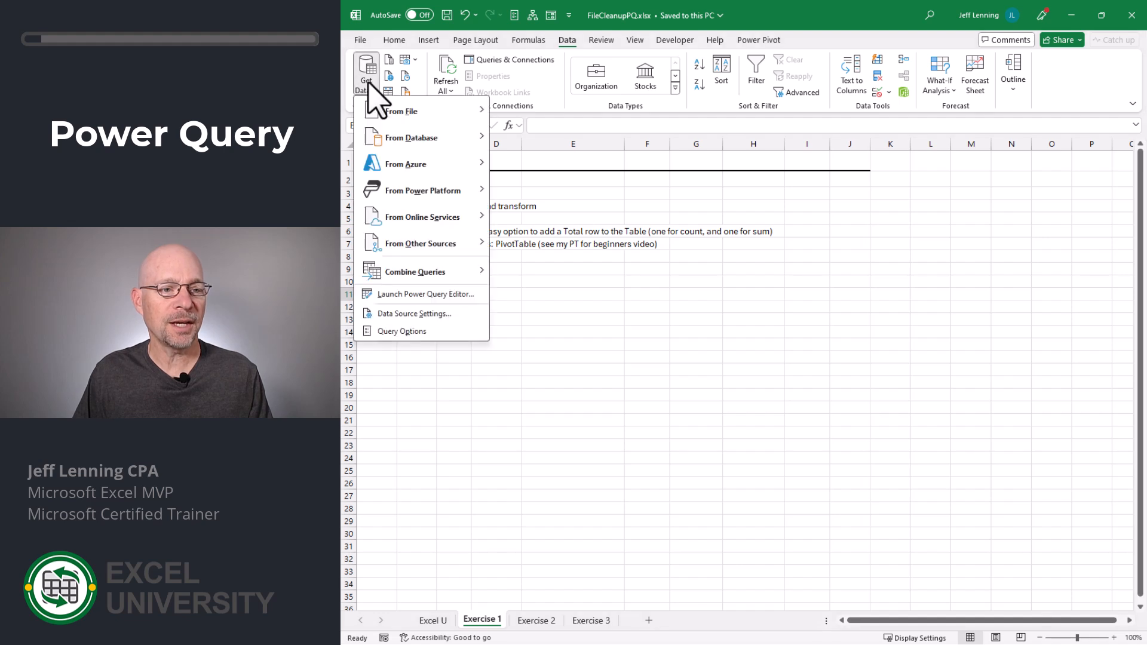
mouse_move(402, 111)
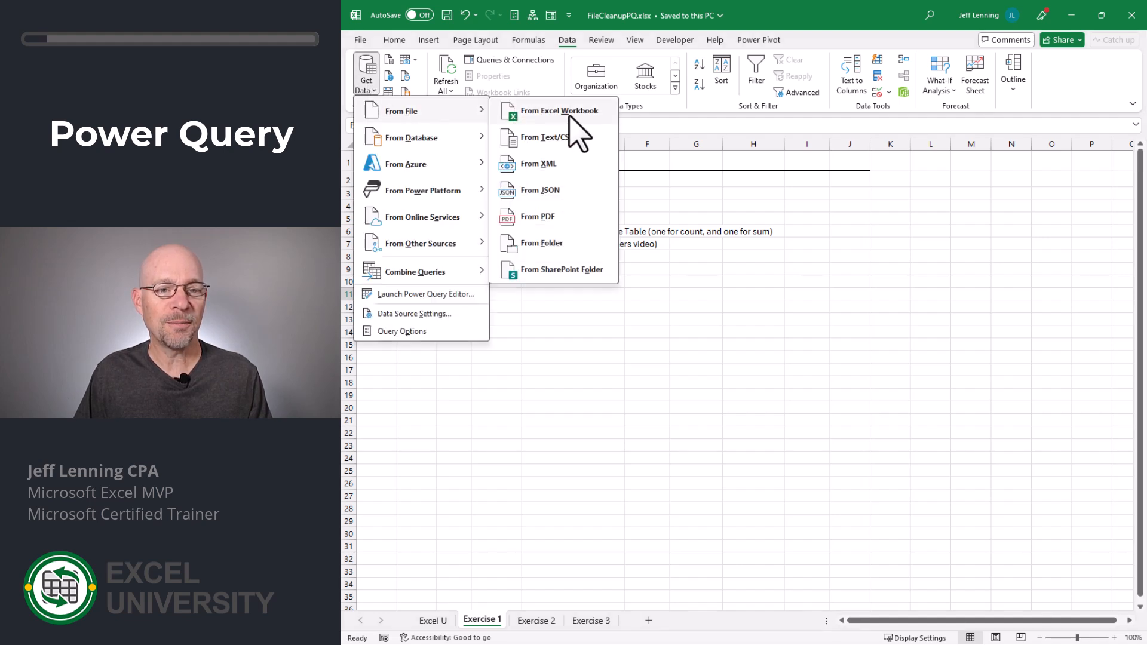
left_click(560, 110)
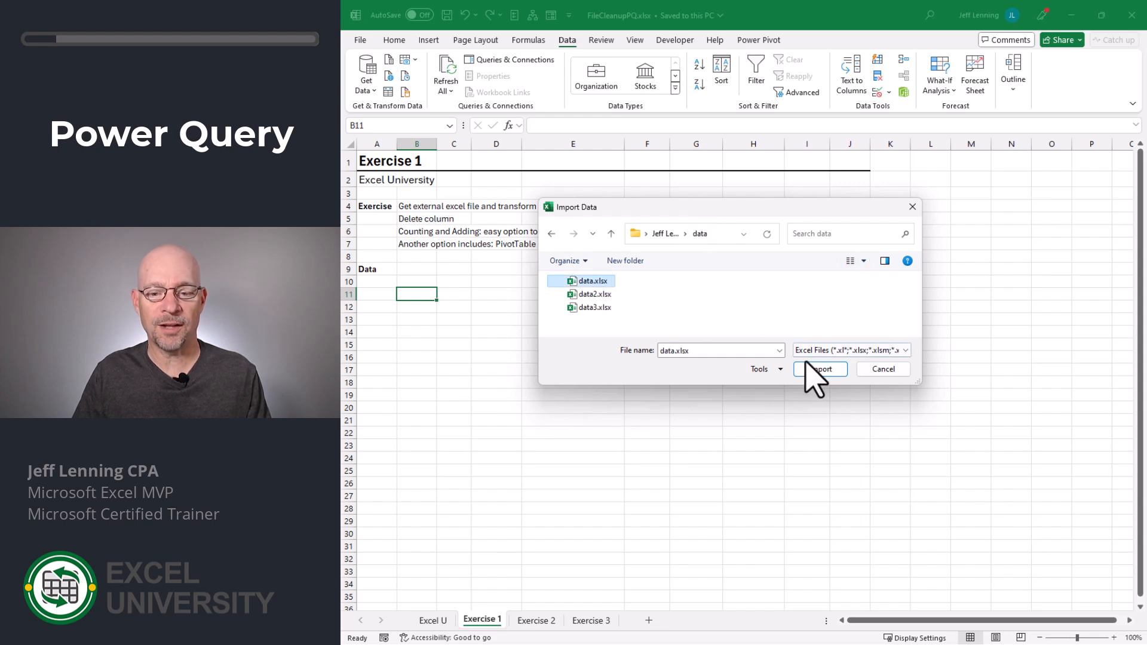
left_click(820, 369)
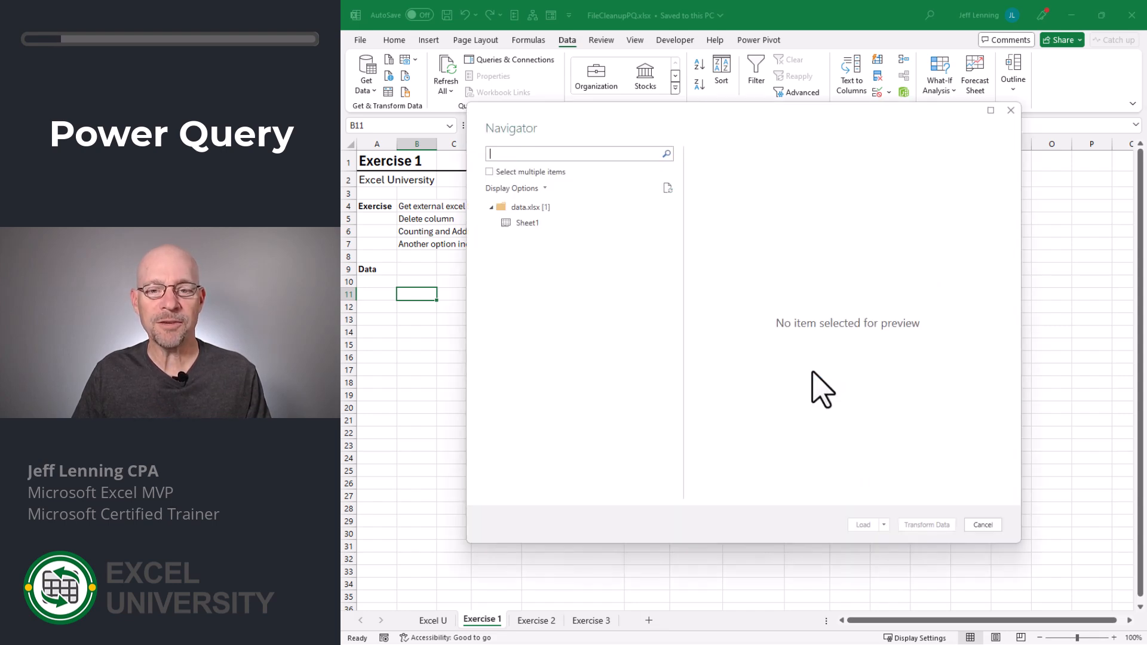
left_click(527, 222)
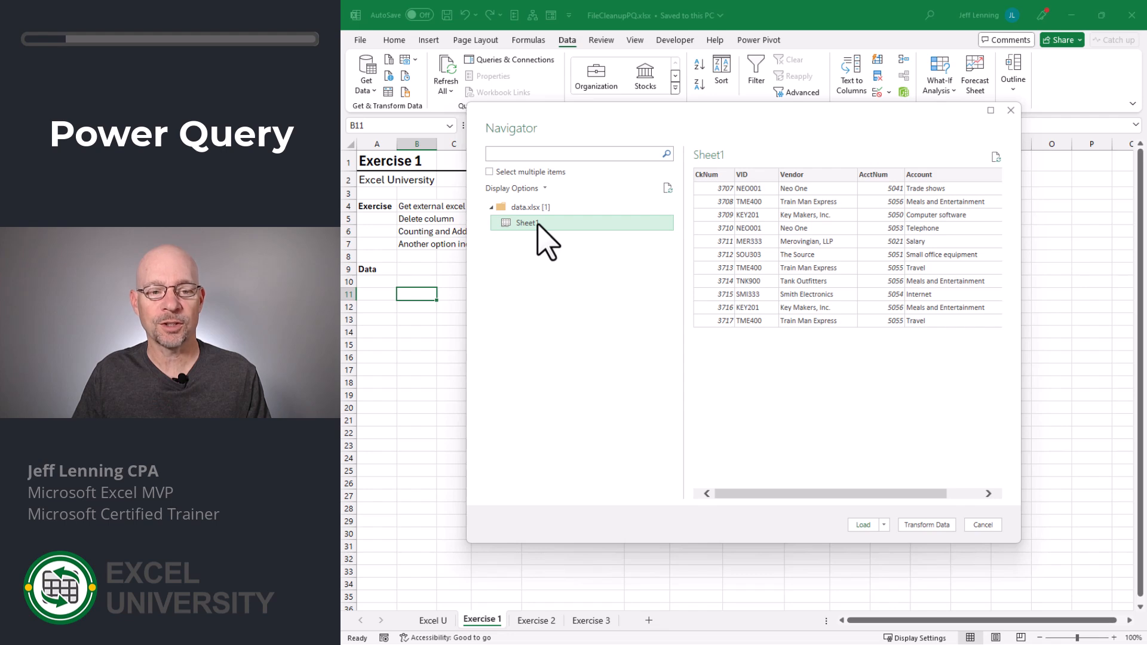
left_click(982, 525)
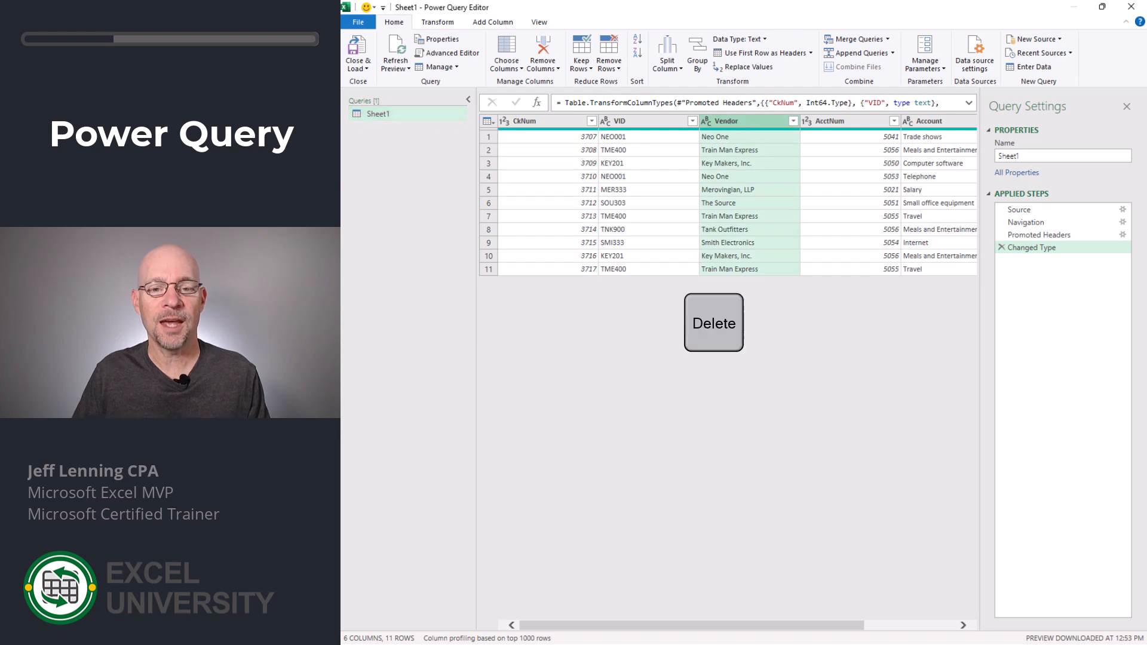
Step: Delete the Vendor column, undo the Removed Columns step, then remove Vendor again
left_click(724, 120)
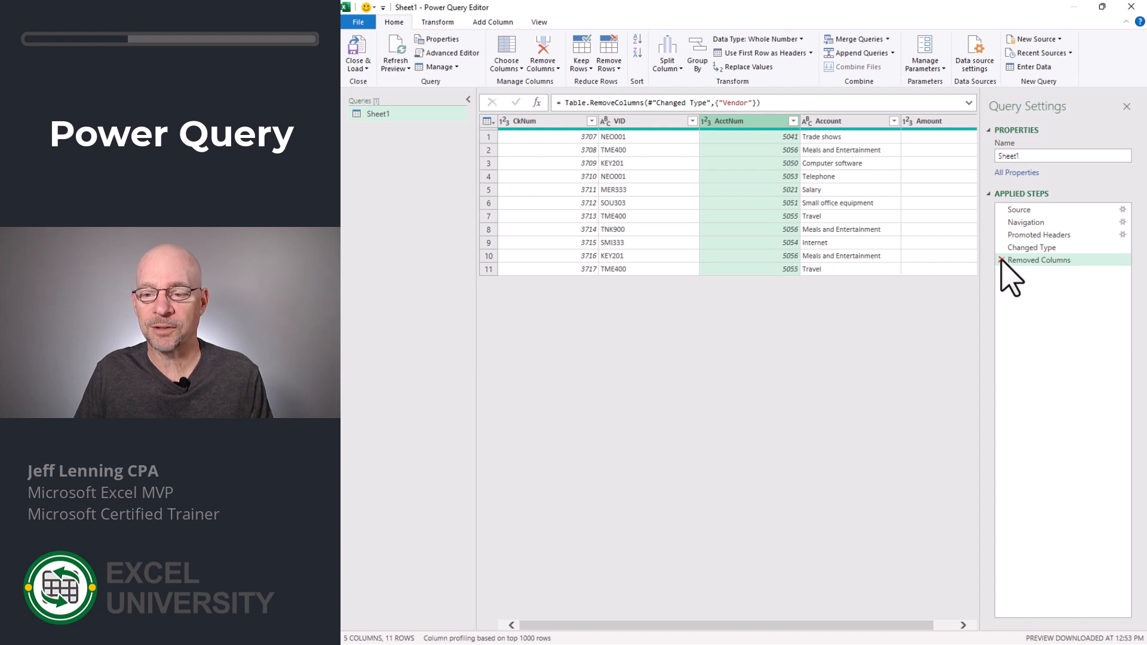
left_click(1002, 260)
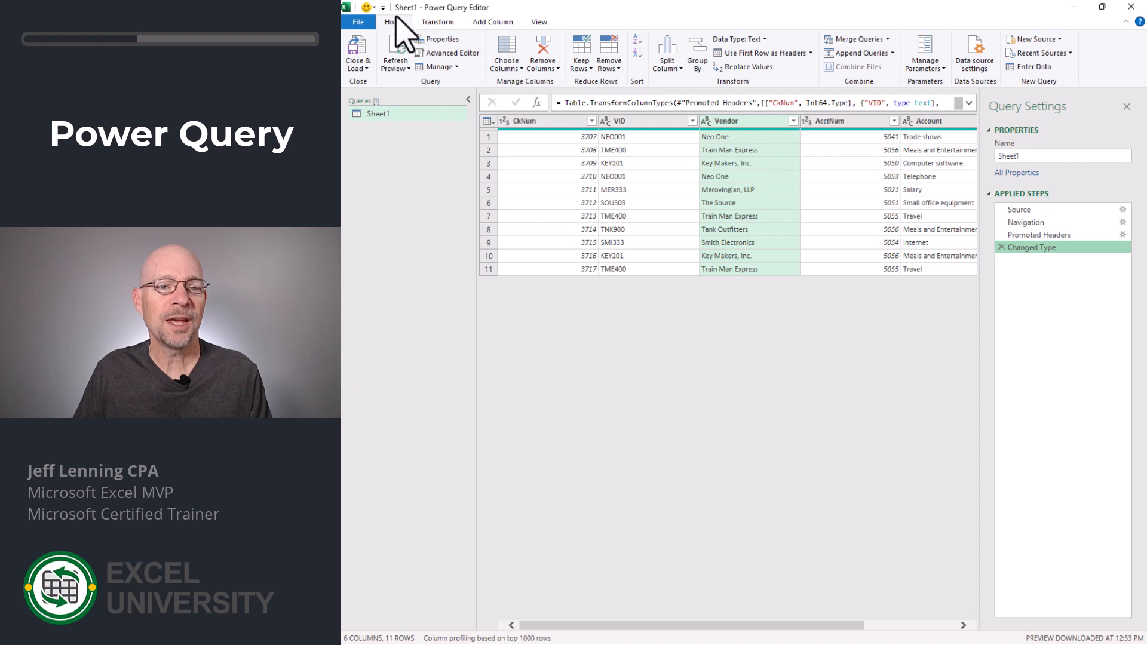
left_click(543, 53)
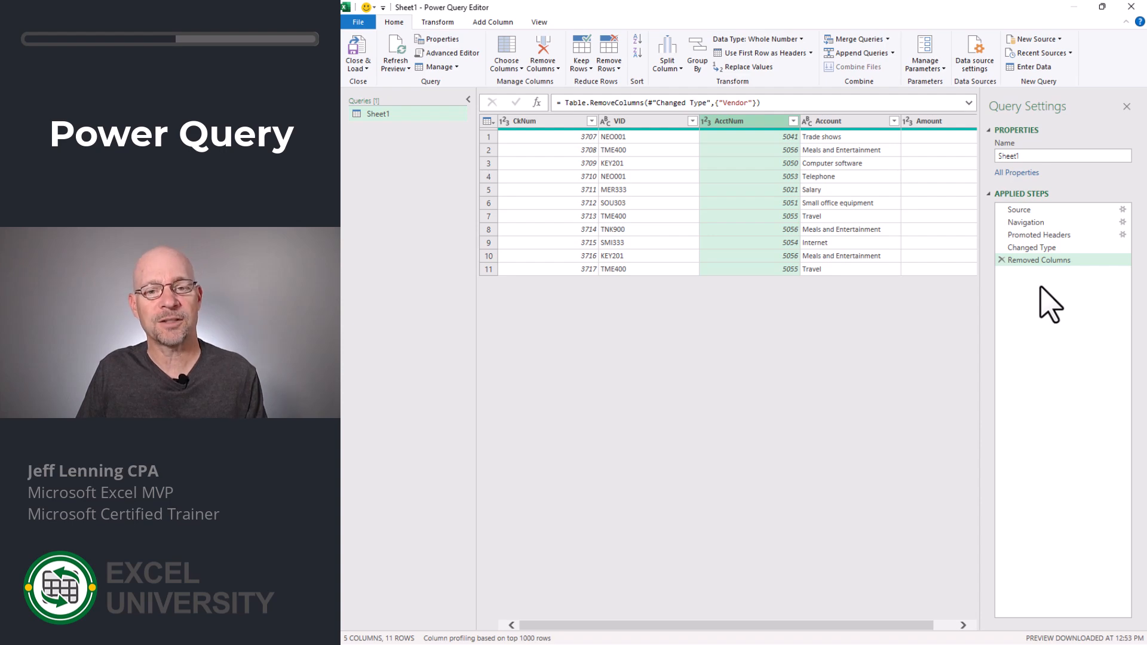
Step: Close & Load To a Table on the existing worksheet at $B$11
left_click(357, 53)
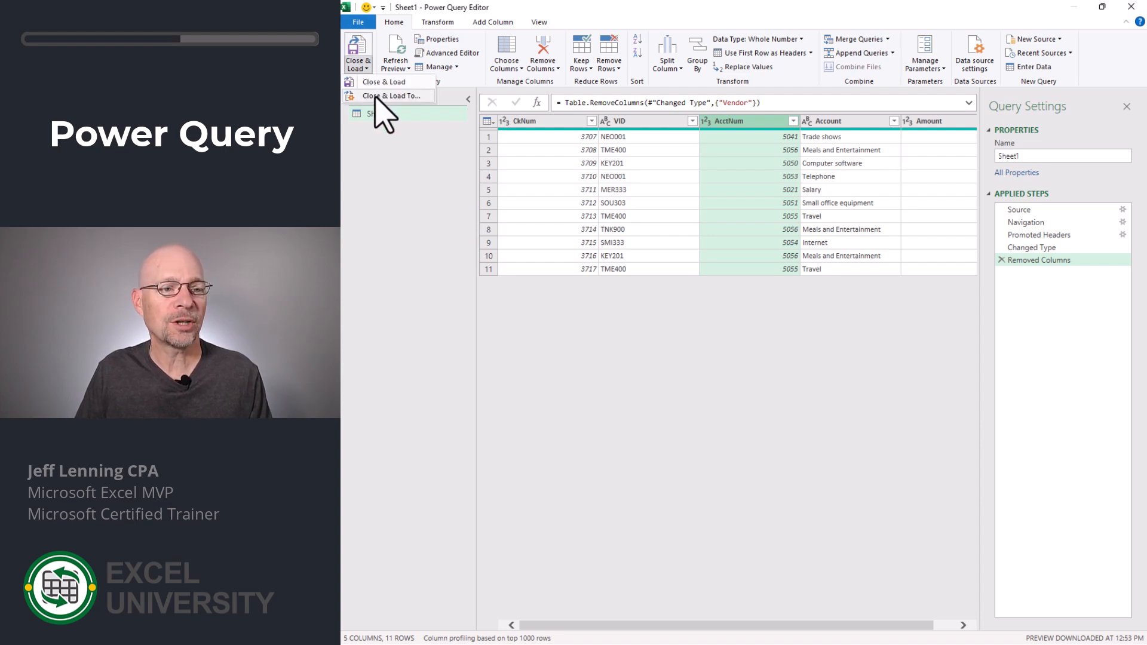
left_click(393, 95)
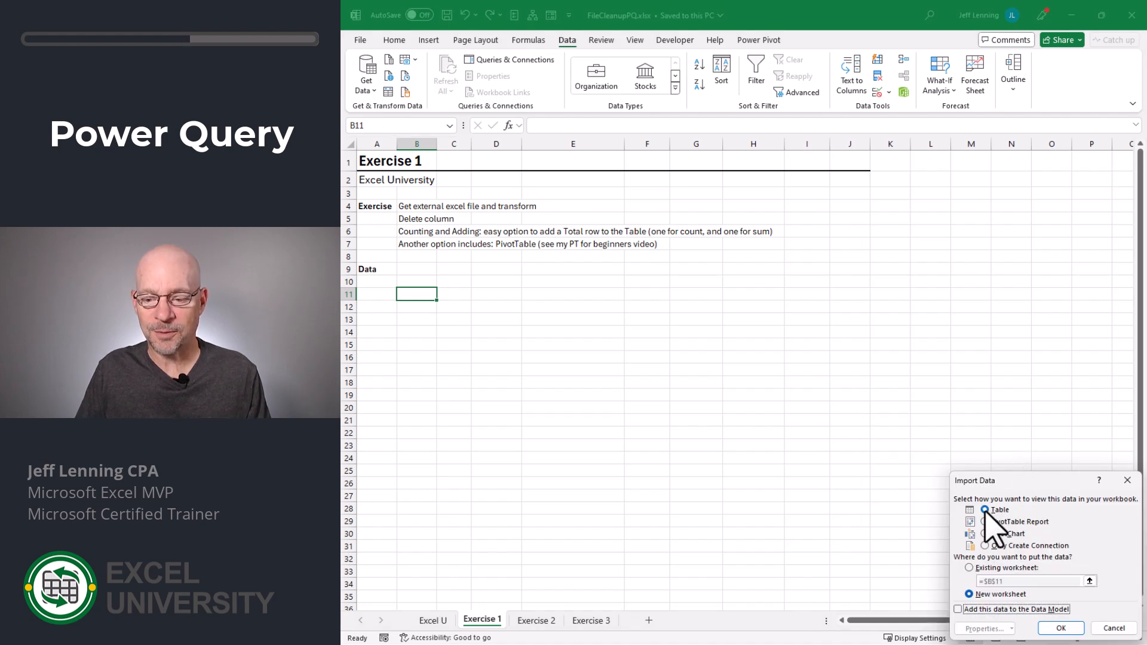
left_click(970, 567)
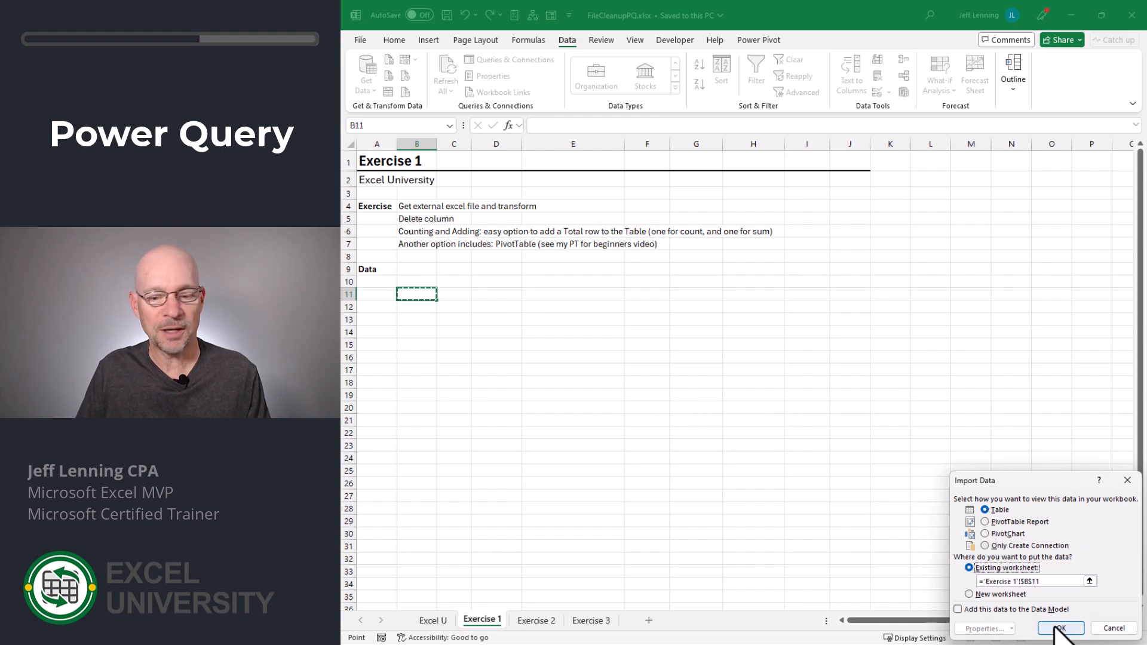
left_click(1060, 627)
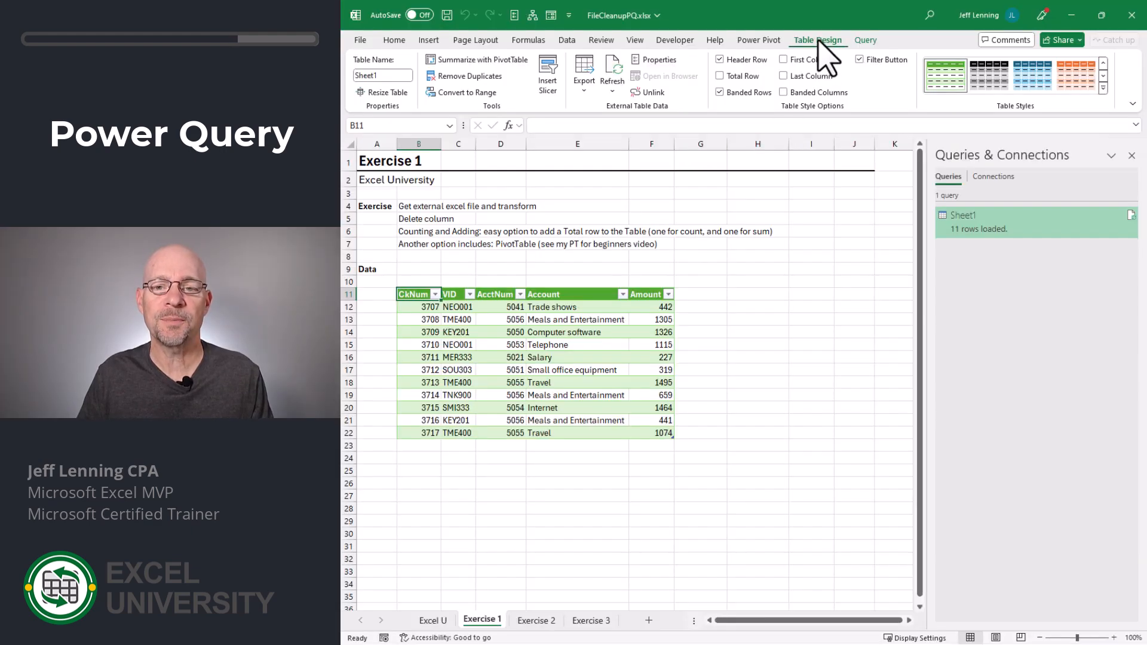
Step: Enable the table's Total Row and set the Account total in E23 to Count (11)
left_click(720, 76)
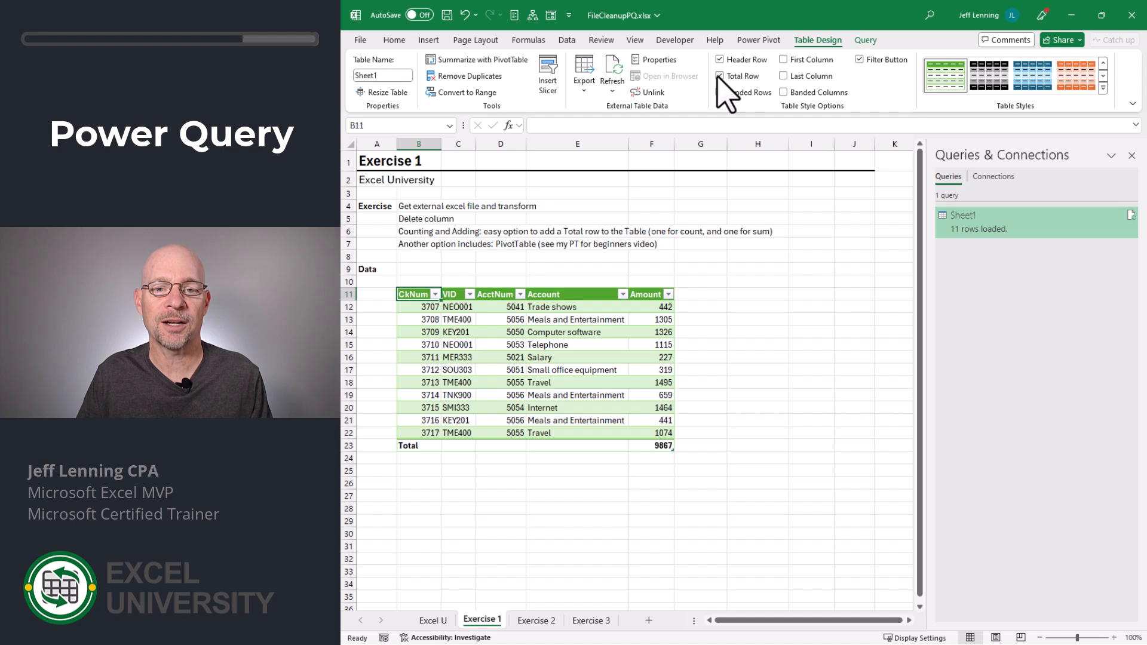
left_click(720, 77)
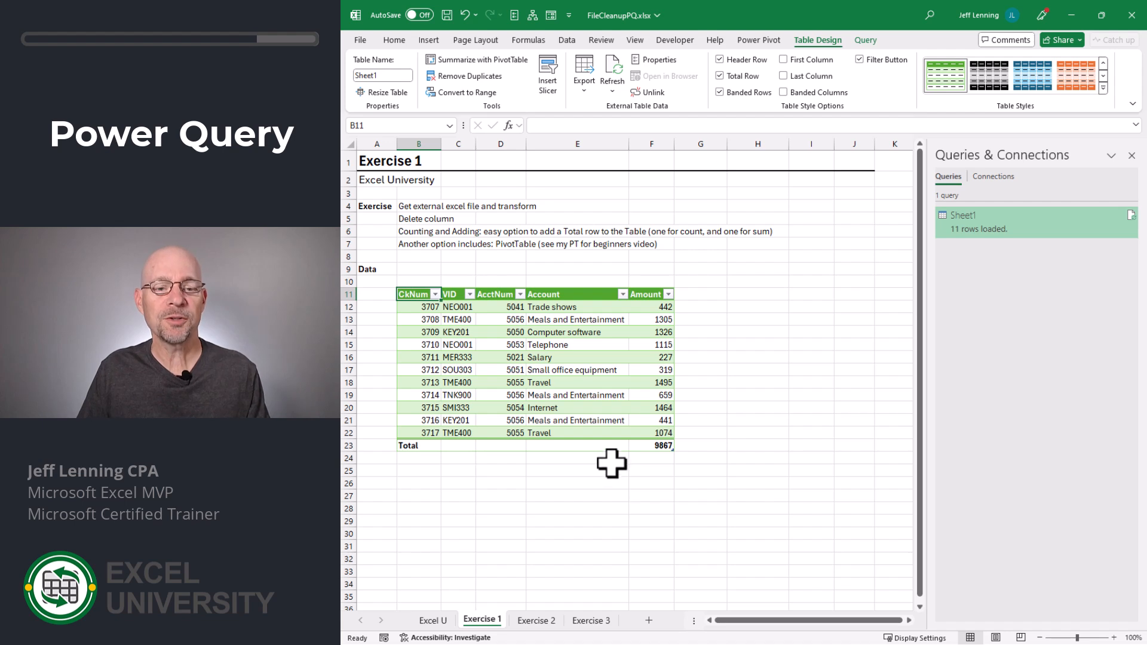
left_click(578, 446)
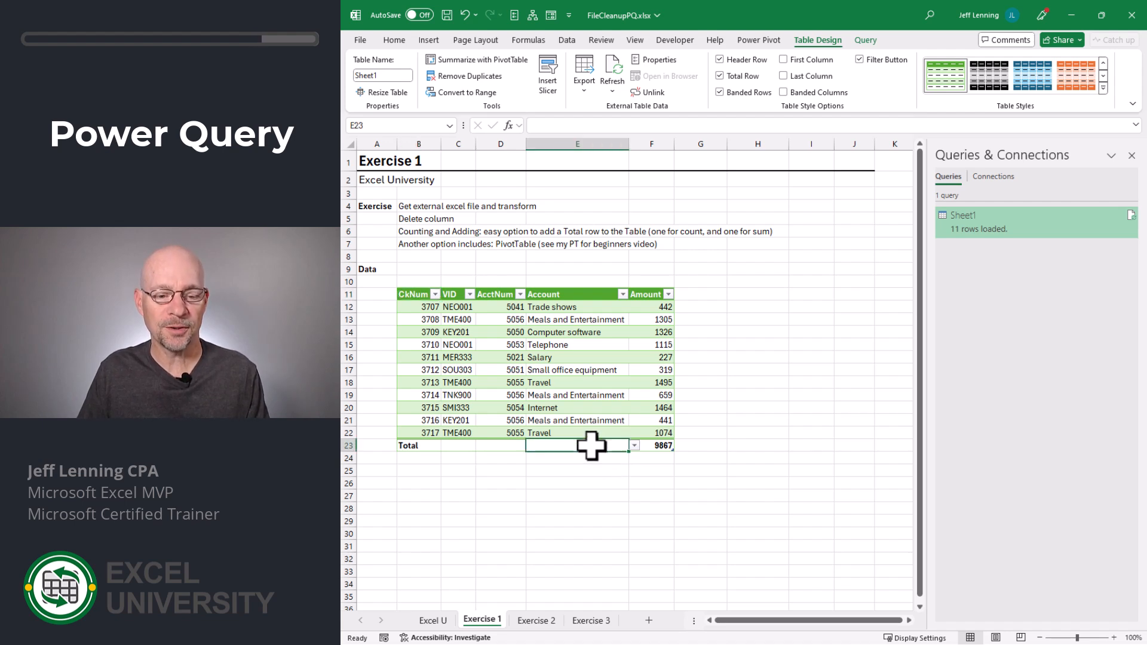
left_click(632, 445)
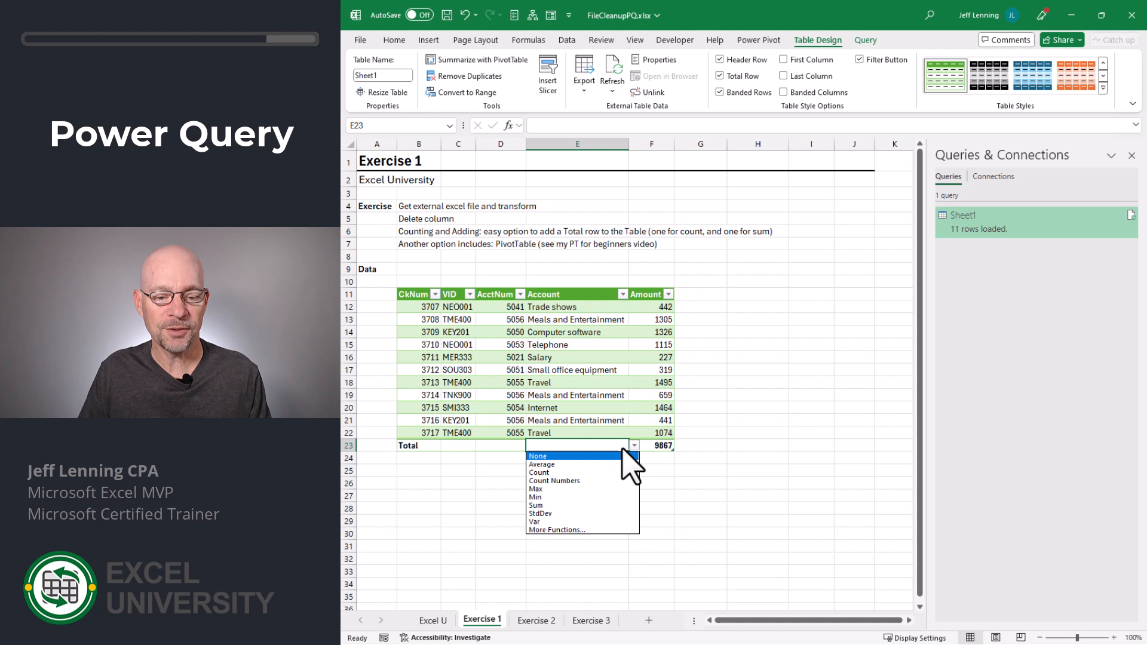
left_click(539, 473)
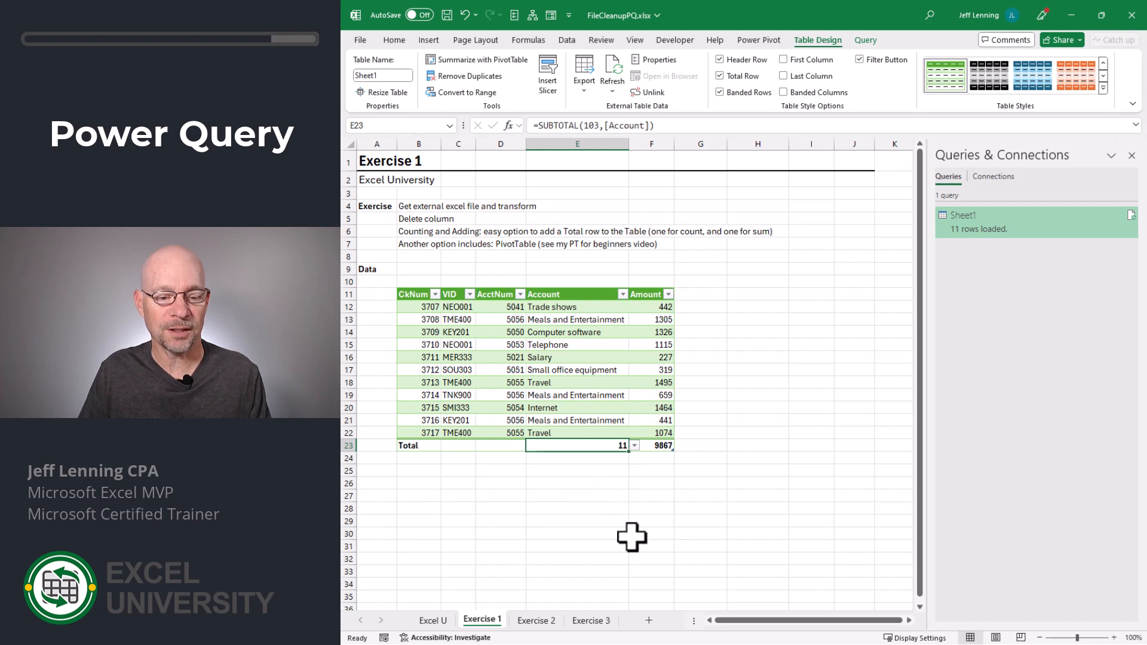
Step: Keep Sum (9867) for Amount in F23, deselect the table and move to Exercise 2
left_click(679, 446)
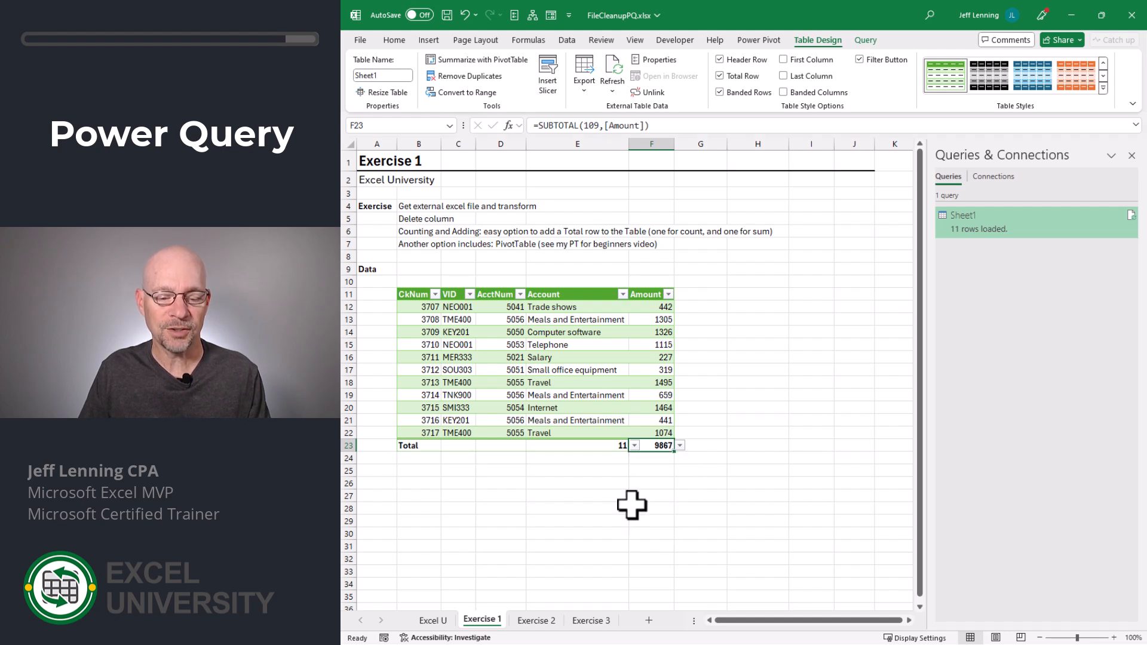
left_click(650, 509)
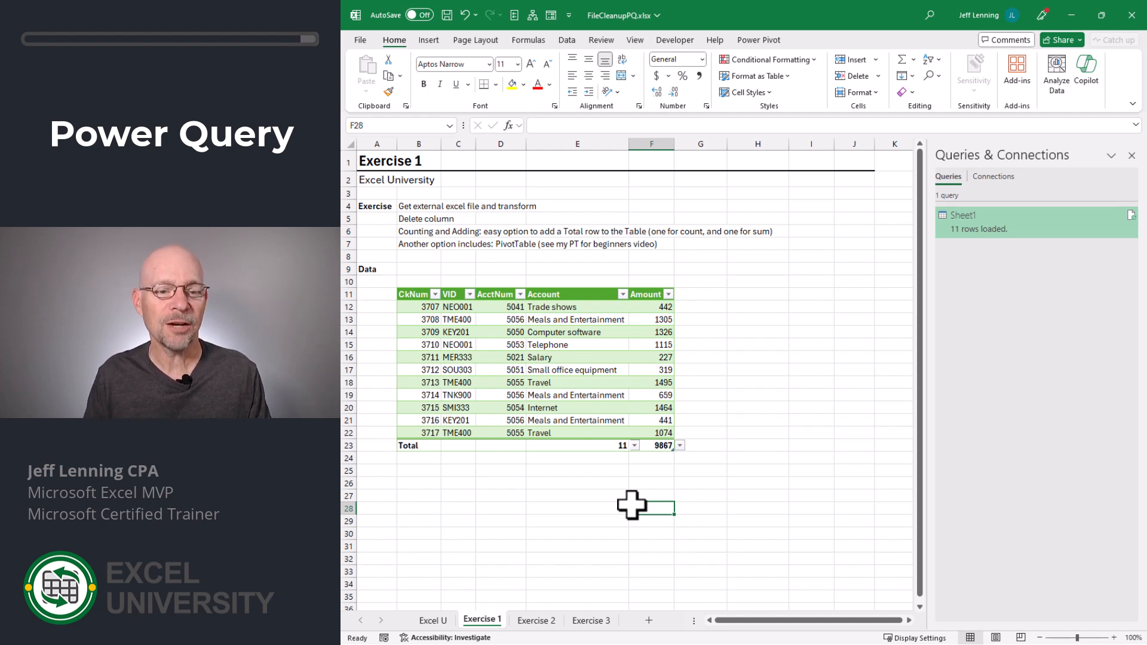
left_click(536, 621)
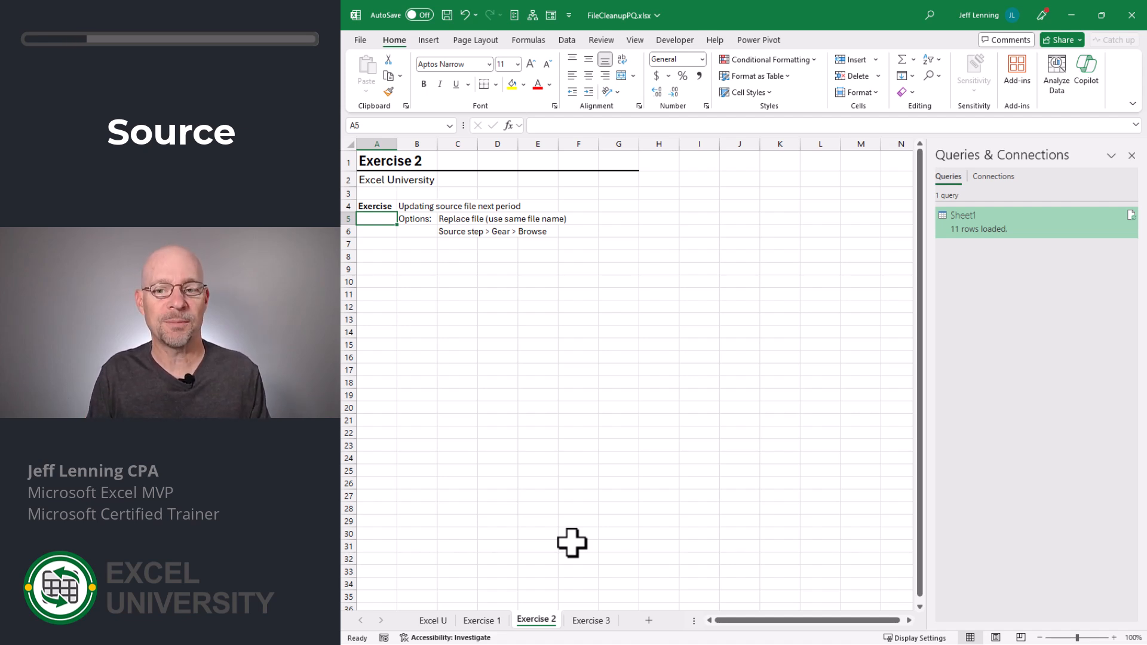
left_click(481, 621)
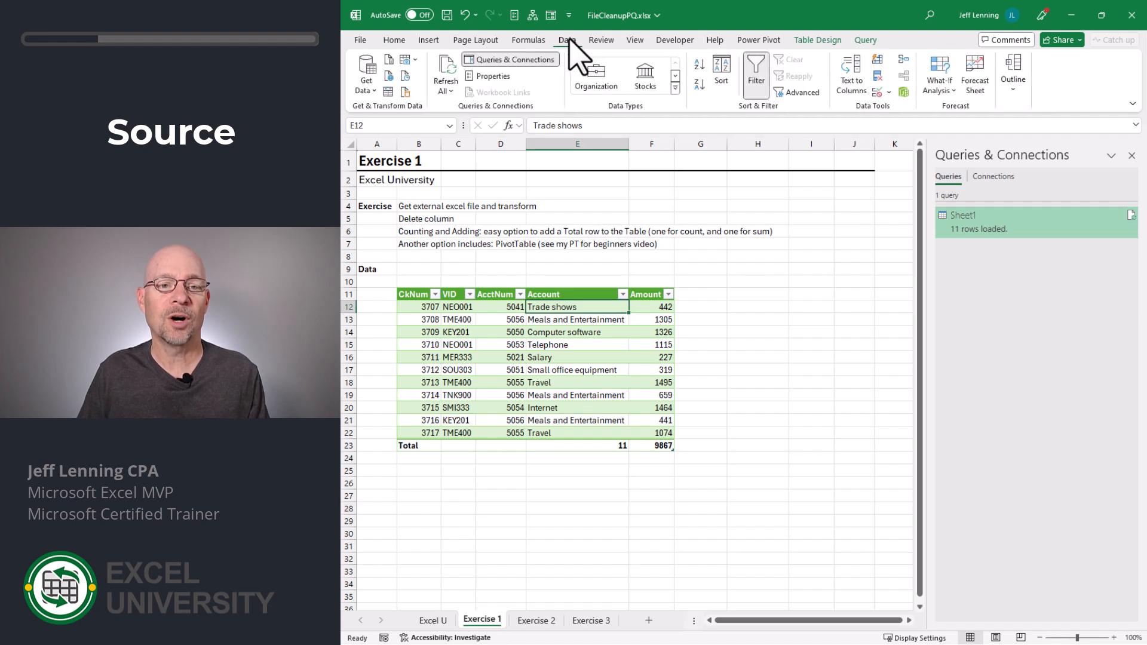
left_click(444, 73)
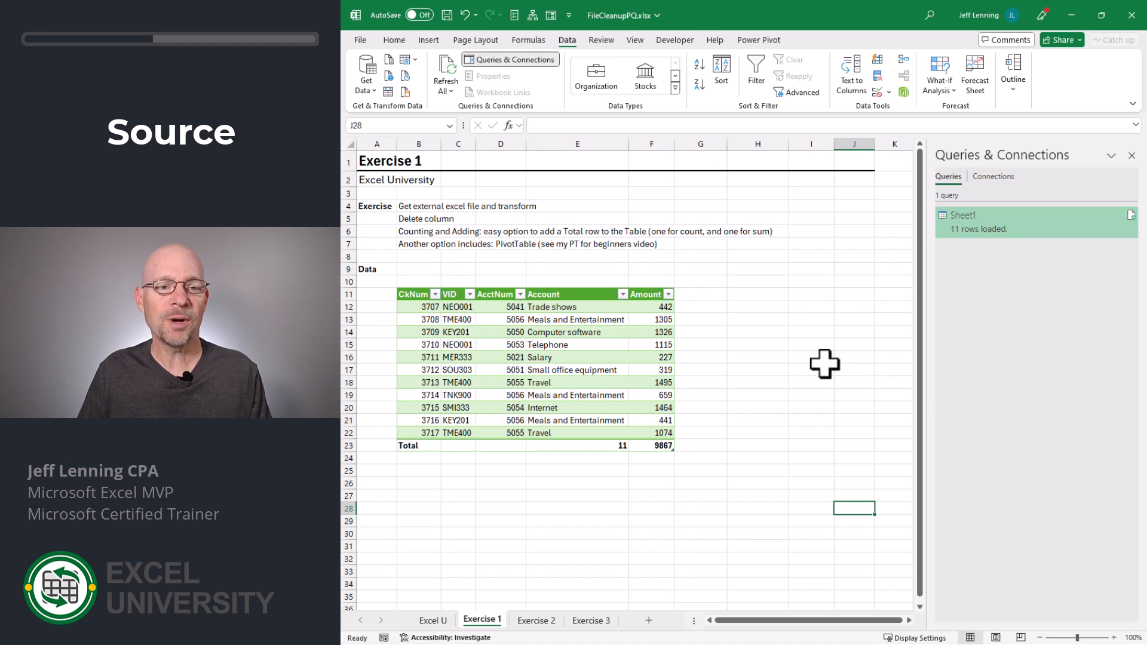
mouse_move(545, 80)
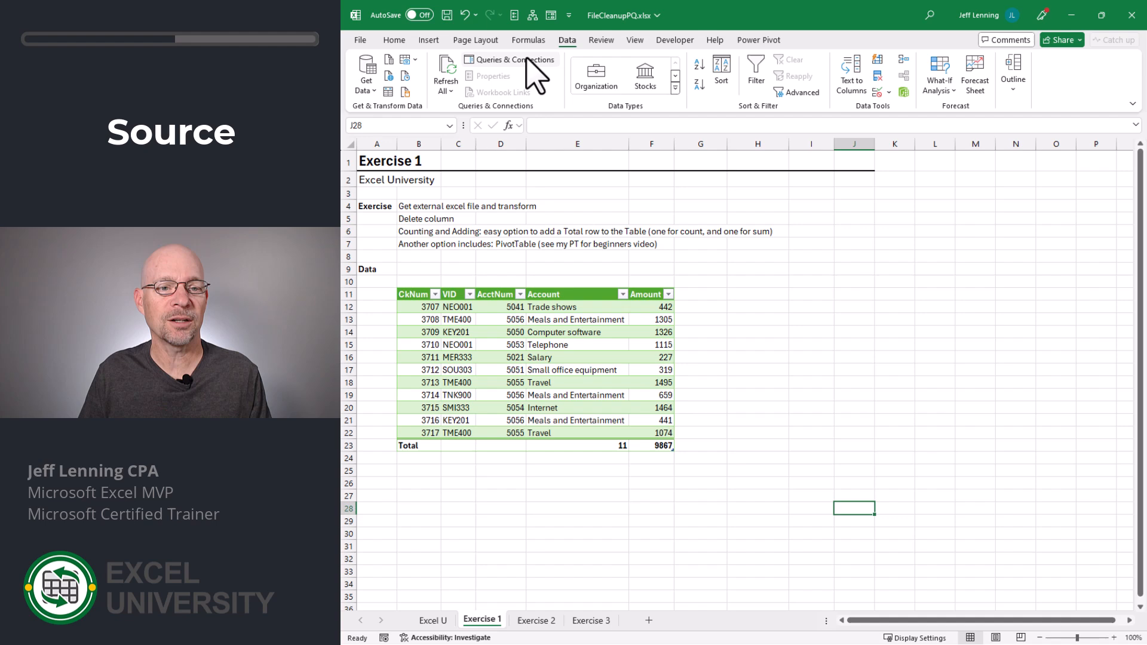
left_click(509, 60)
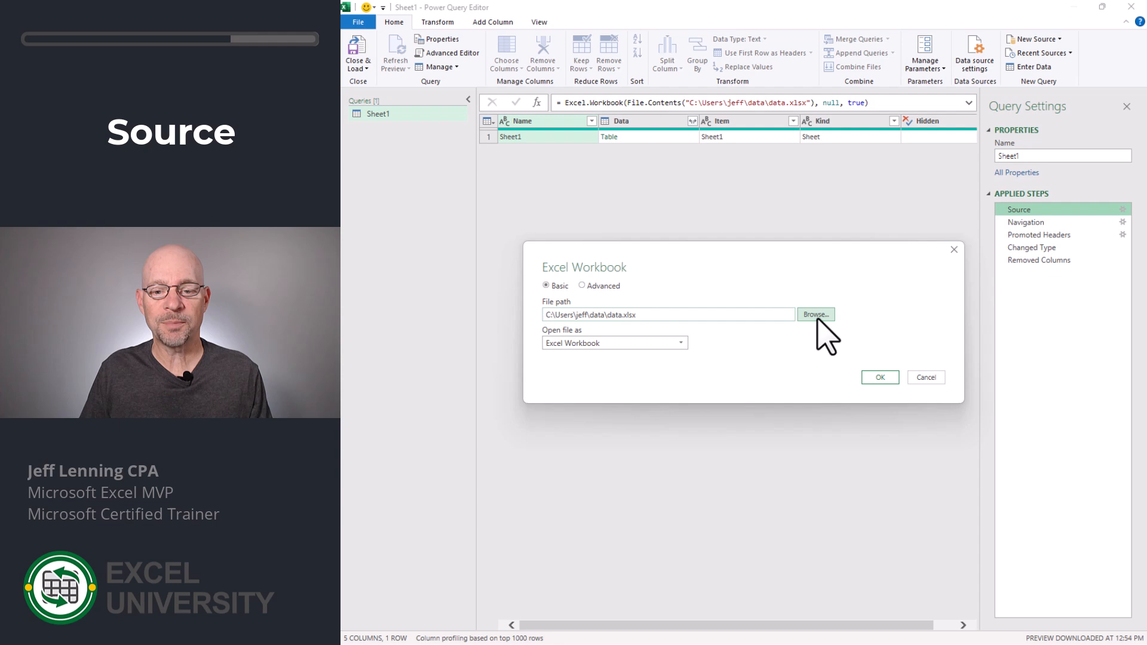
Step: Change the query's Source file path to data2.xlsx and confirm
left_click(814, 315)
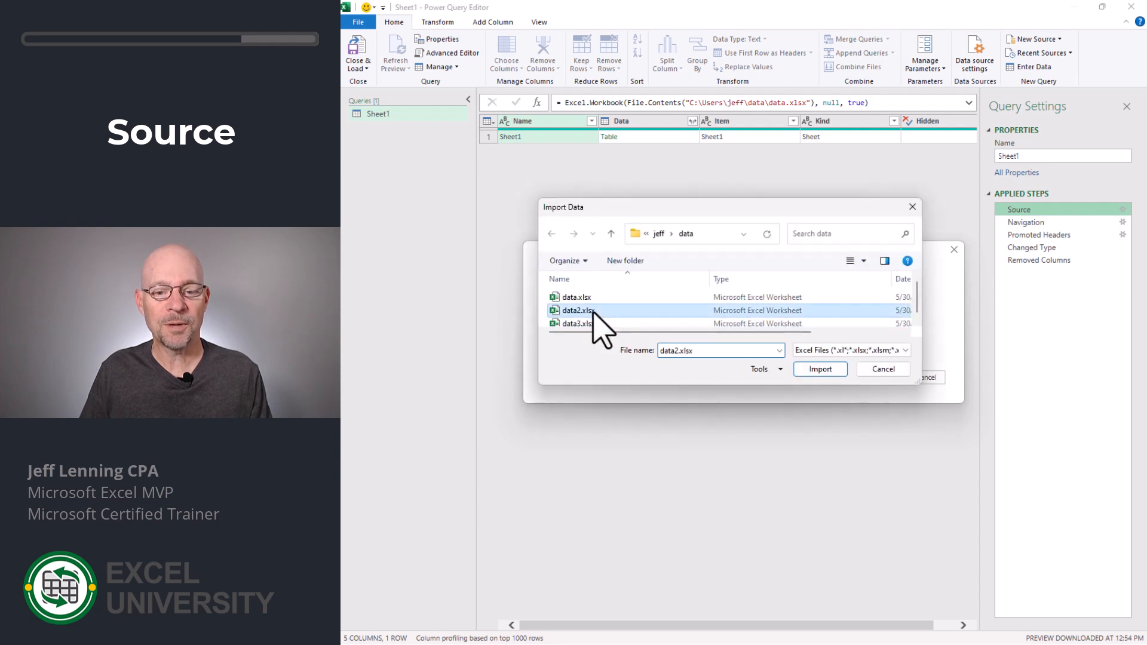
left_click(820, 369)
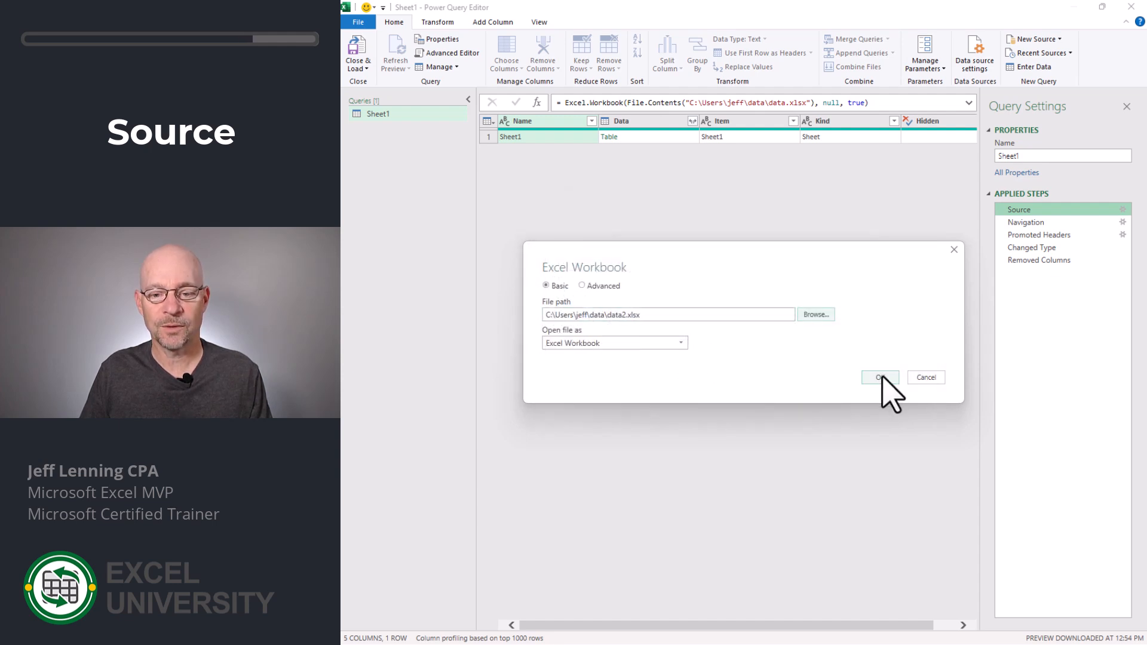
left_click(881, 377)
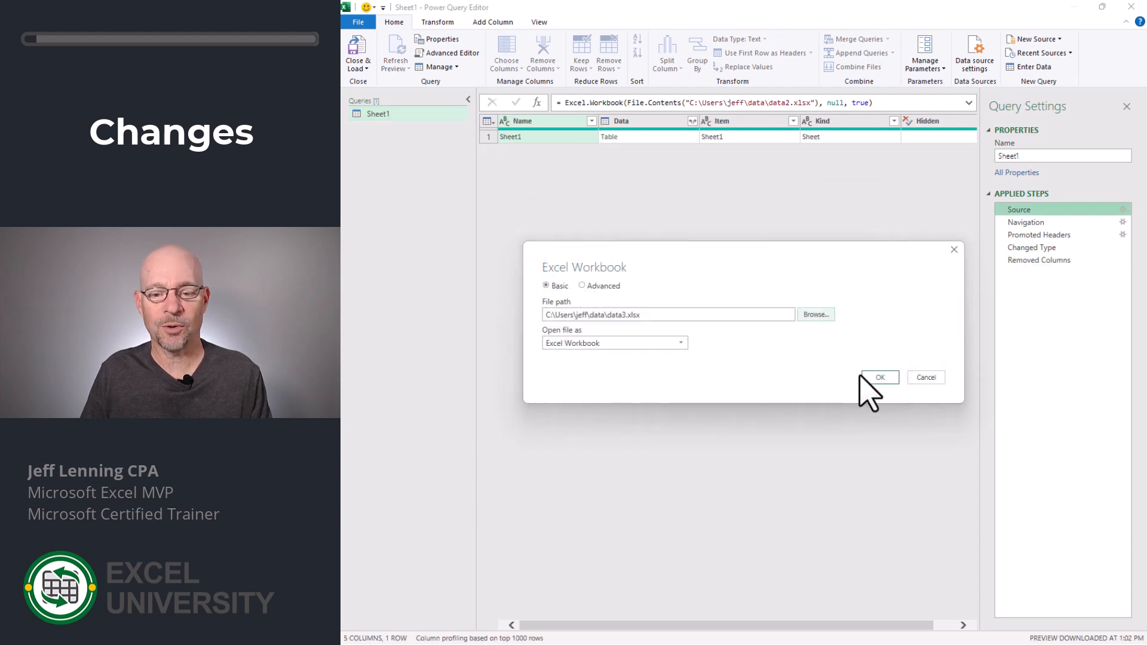
Step: Point the source at data3.xlsx, refresh, and acknowledge the missing CkNum column error
left_click(879, 377)
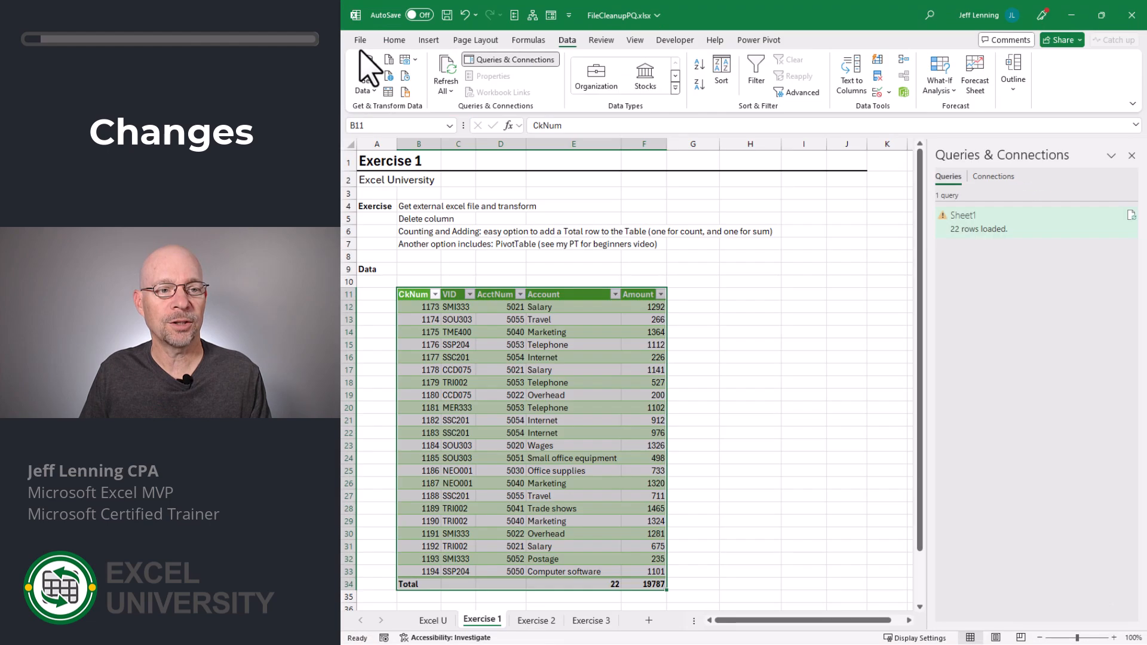
left_click(445, 73)
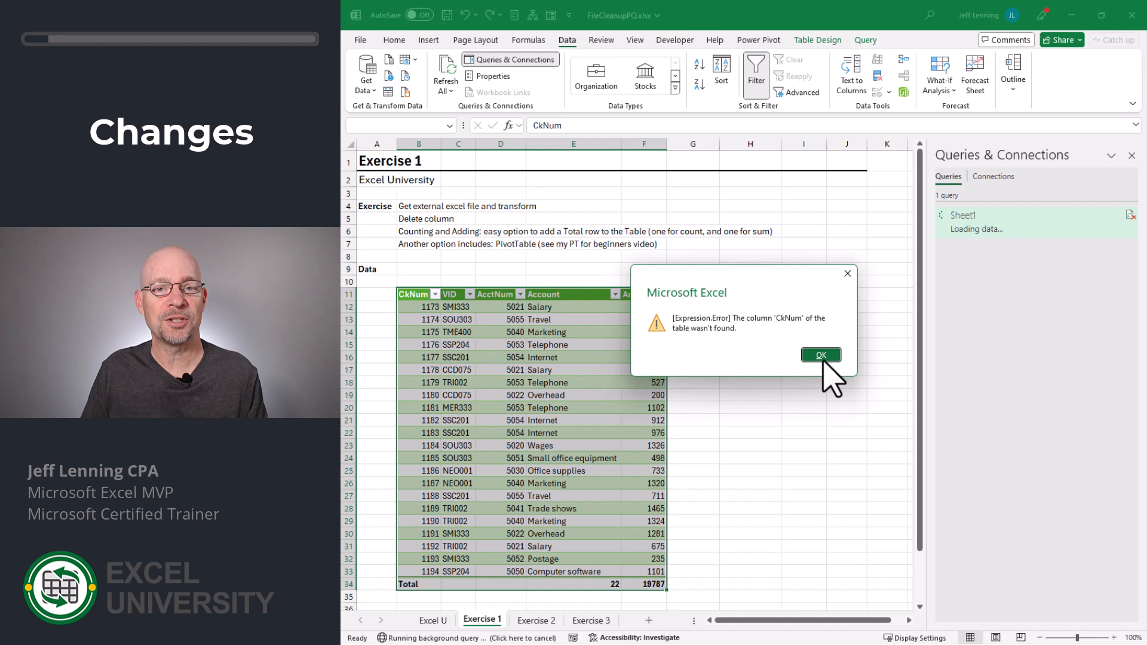
left_click(820, 355)
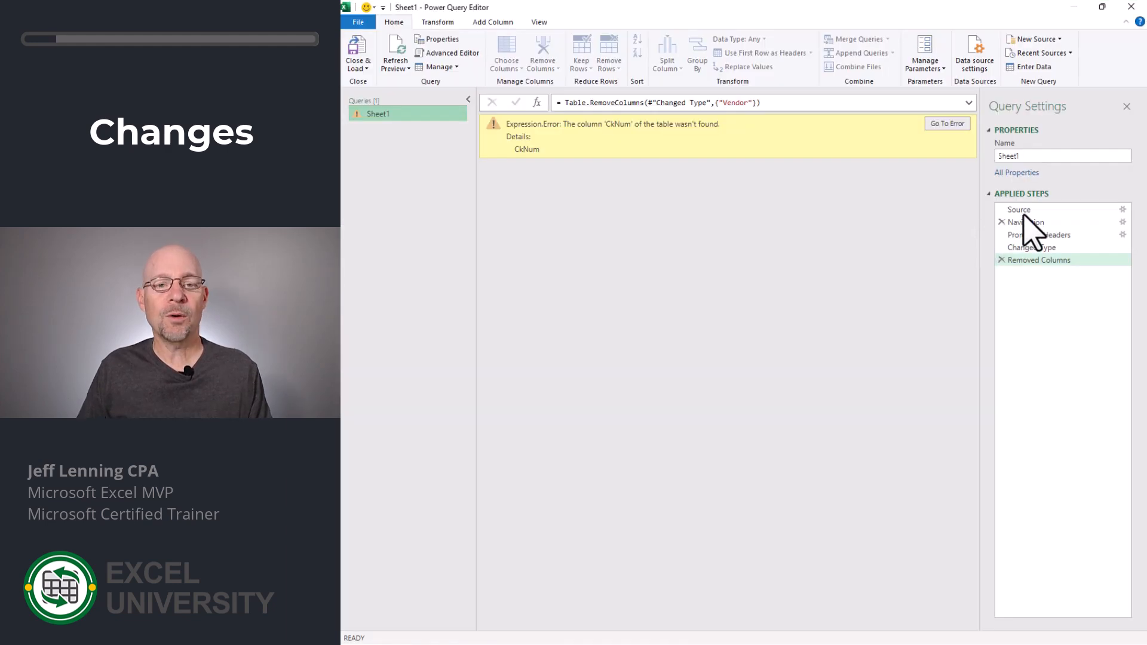
left_click(1020, 209)
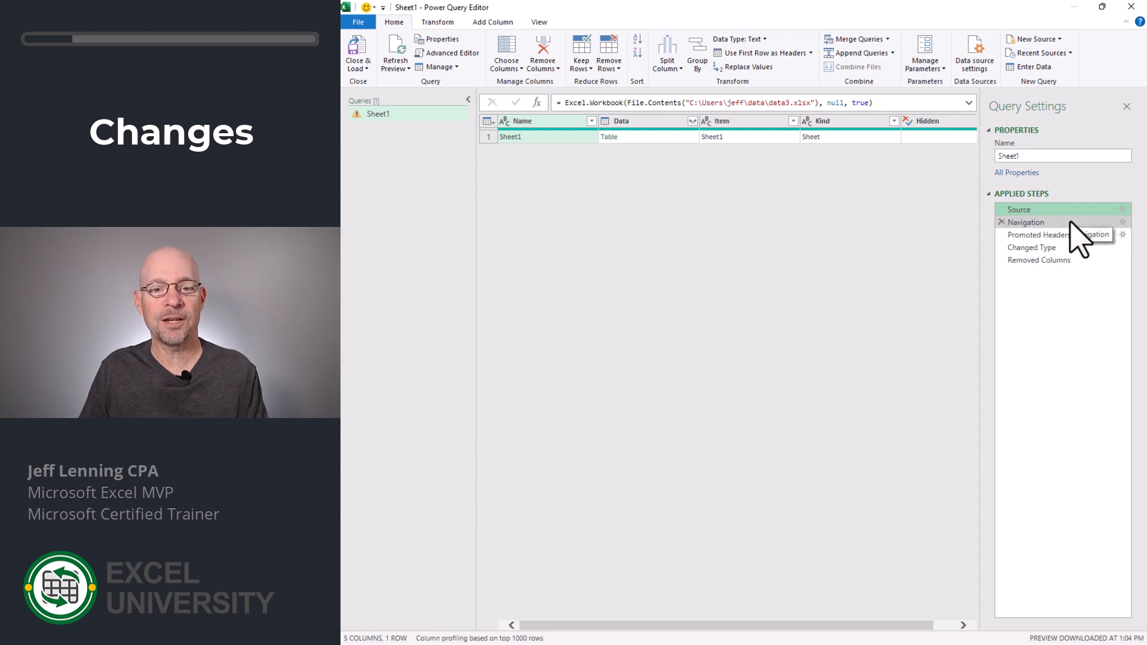
left_click(1027, 222)
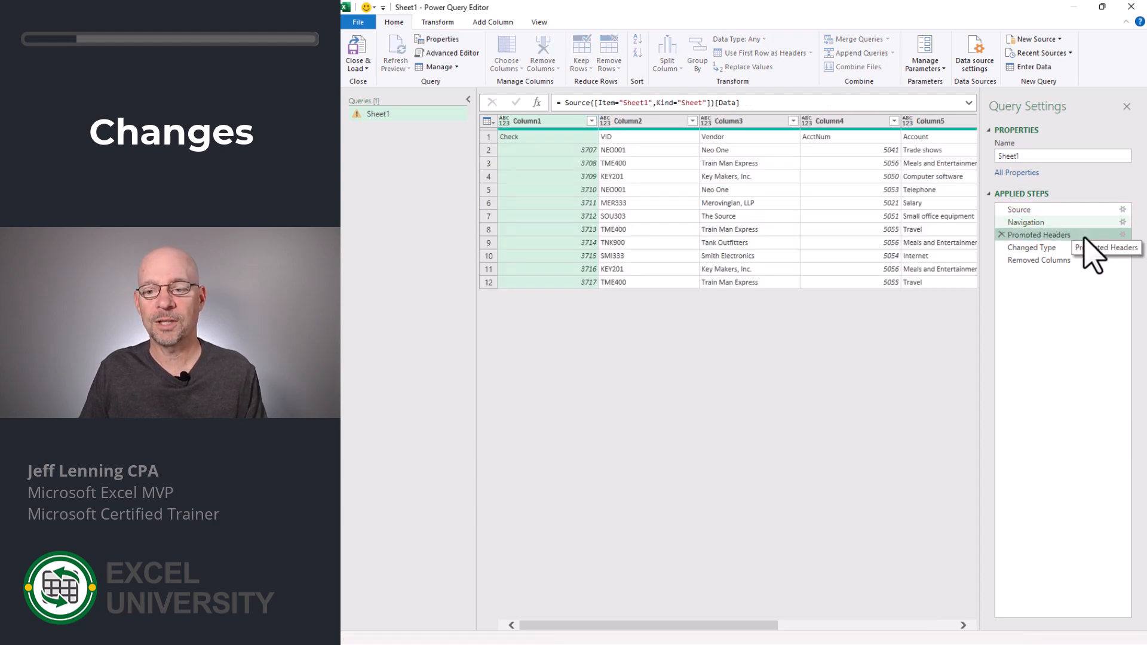
left_click(1038, 234)
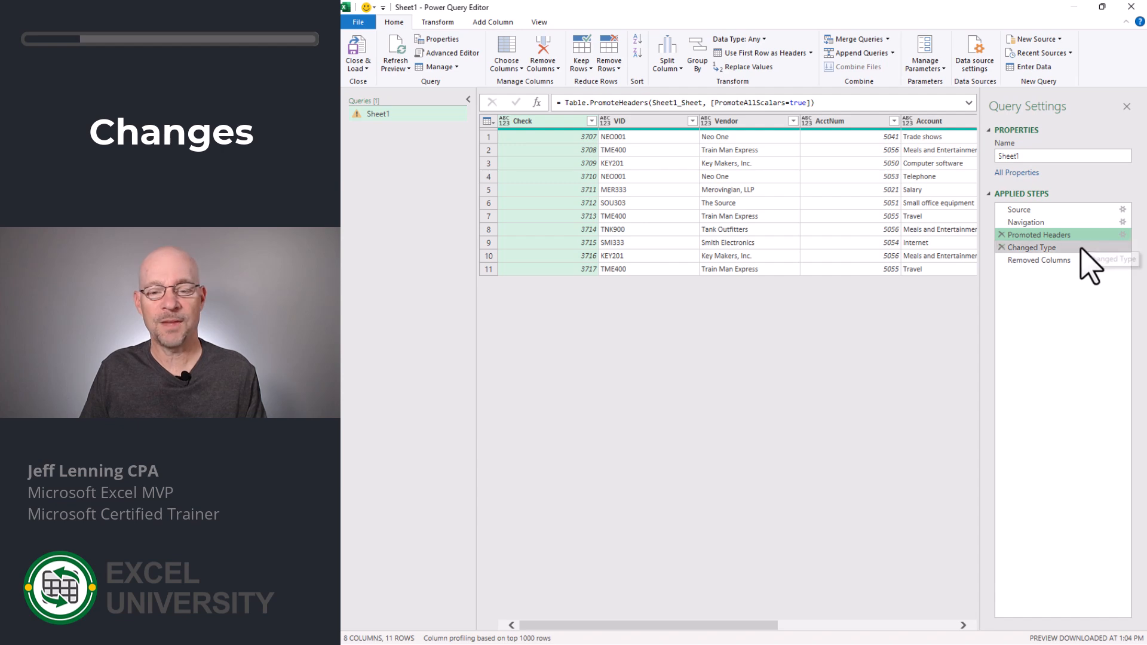
left_click(1033, 248)
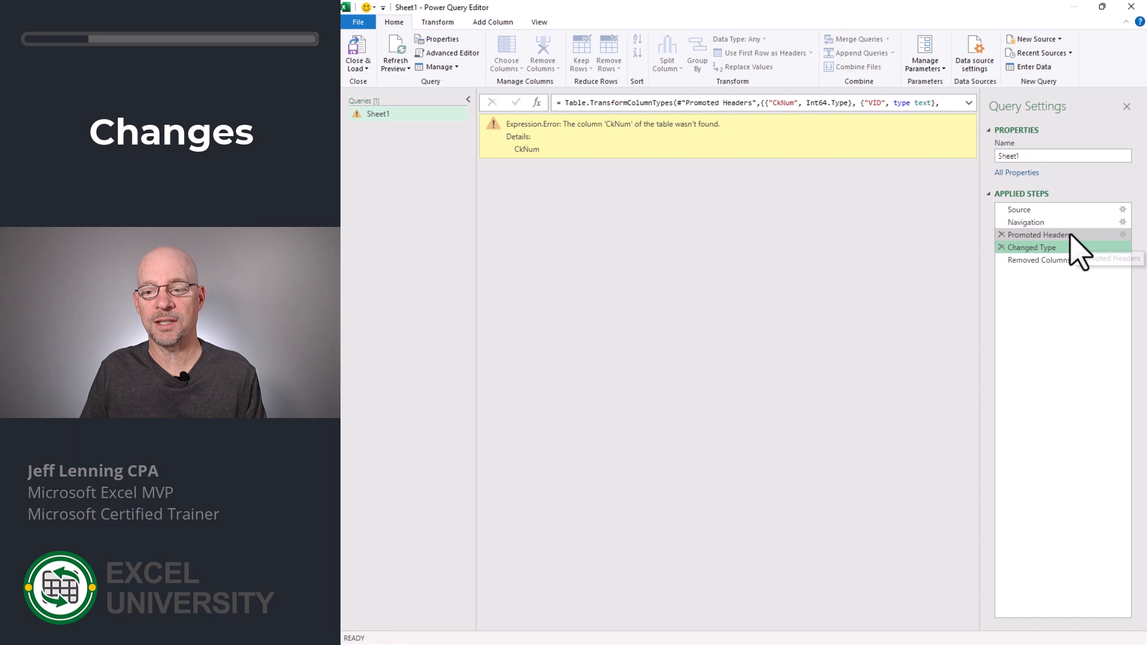
left_click(1039, 236)
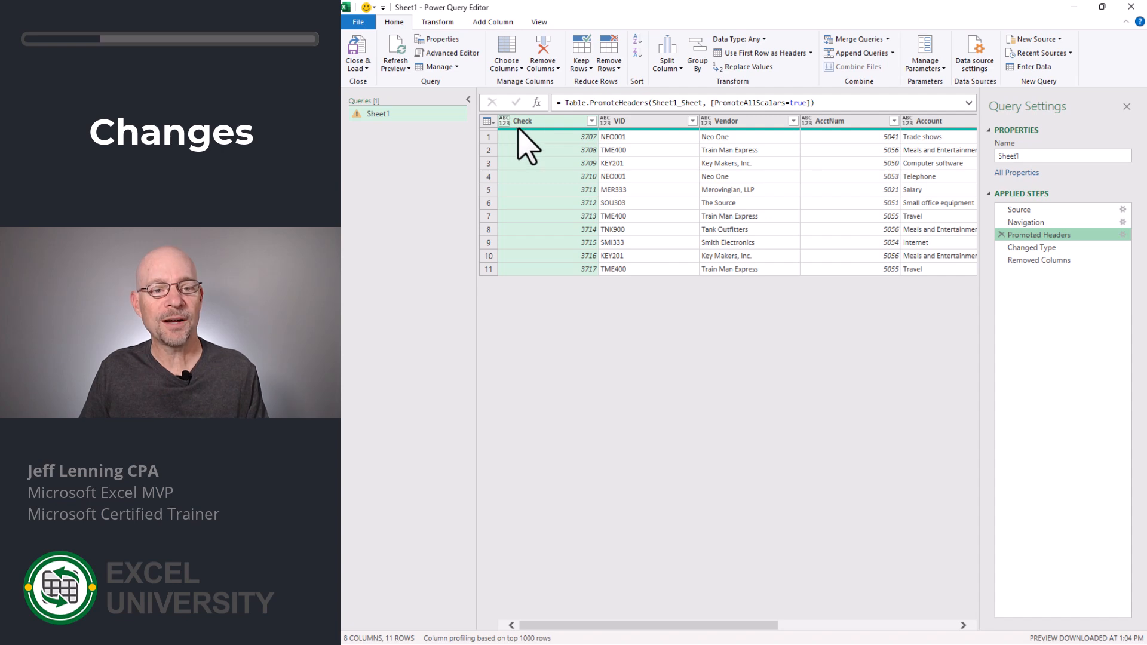
left_click(1033, 248)
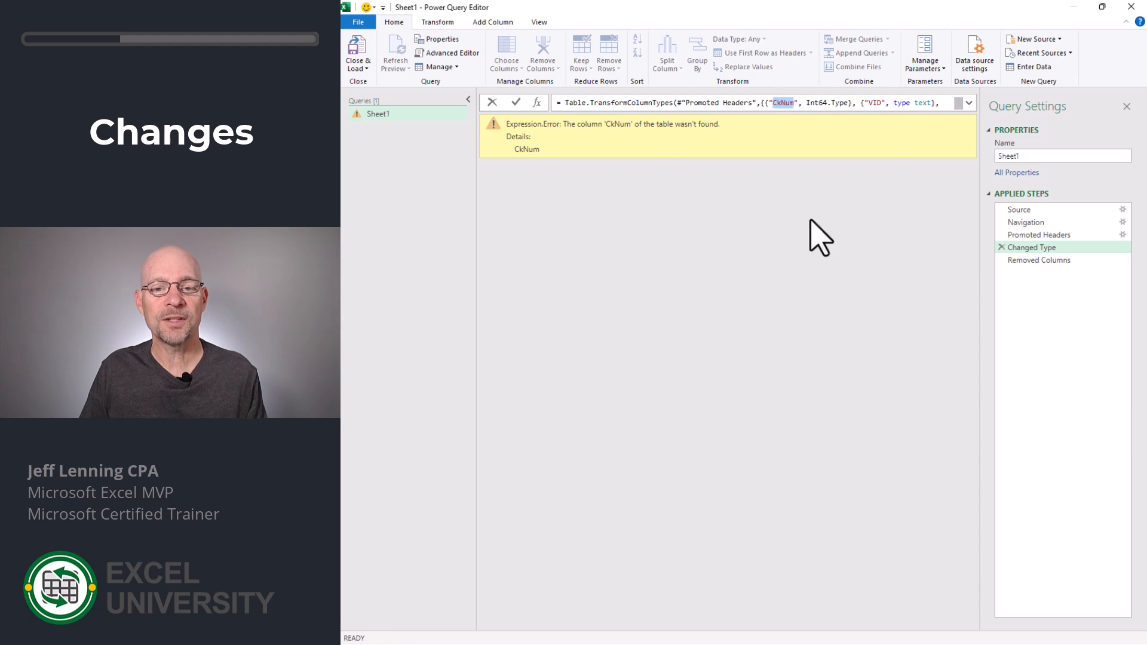
mouse_move(822, 247)
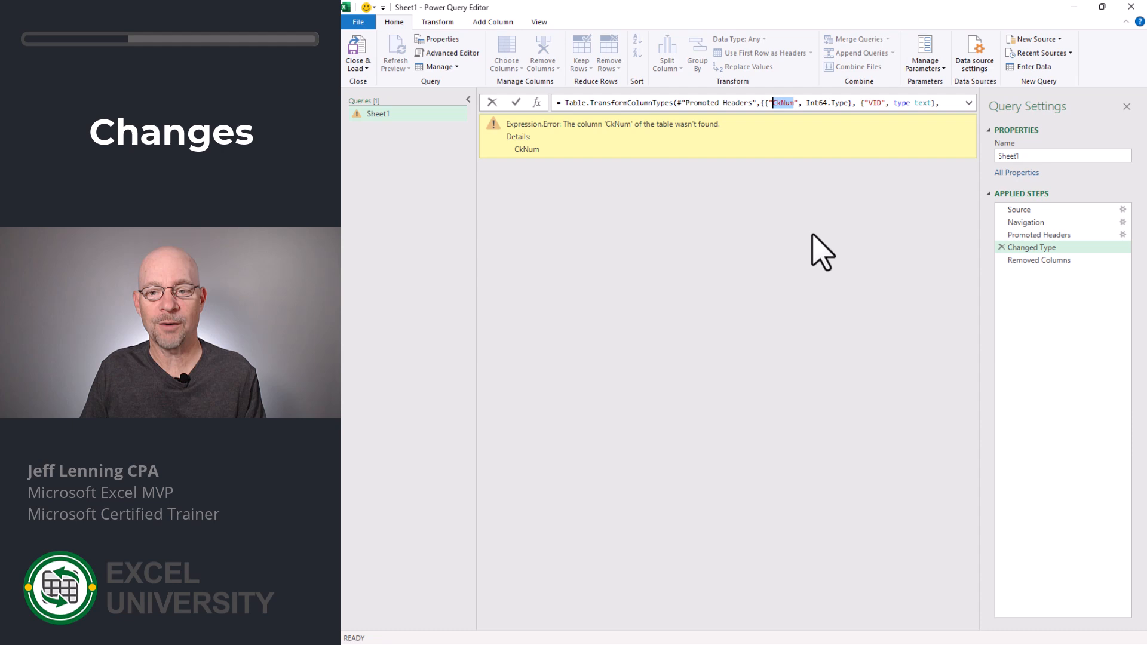
mouse_move(1010, 267)
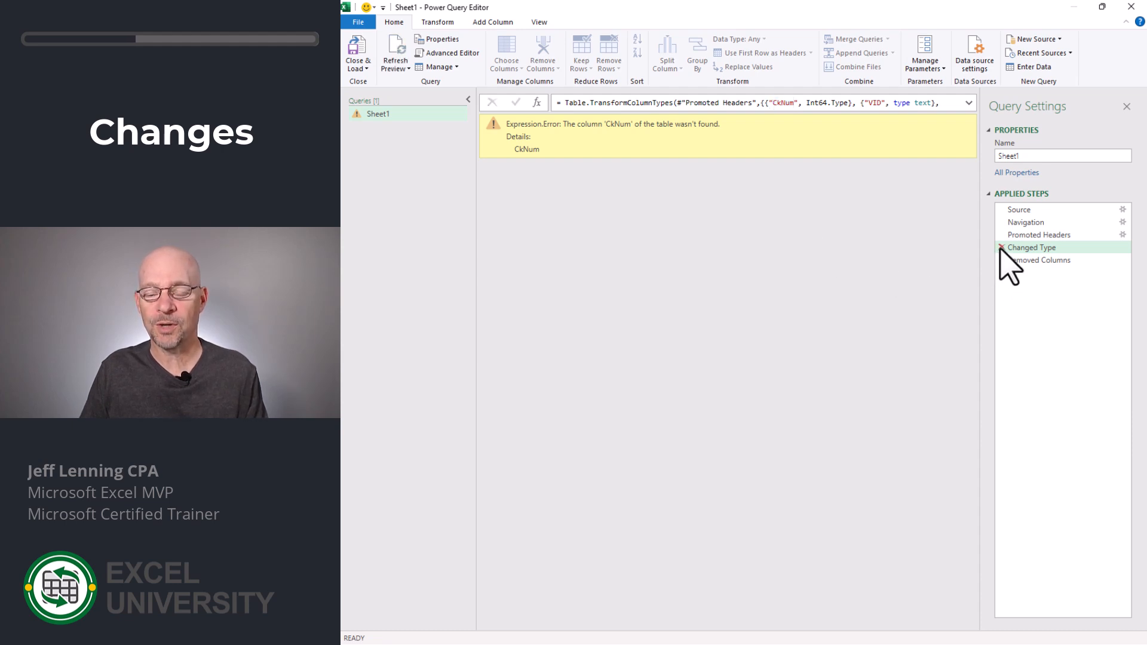
Step: Delete the failing Changed Type step and select the query's first column
left_click(1003, 248)
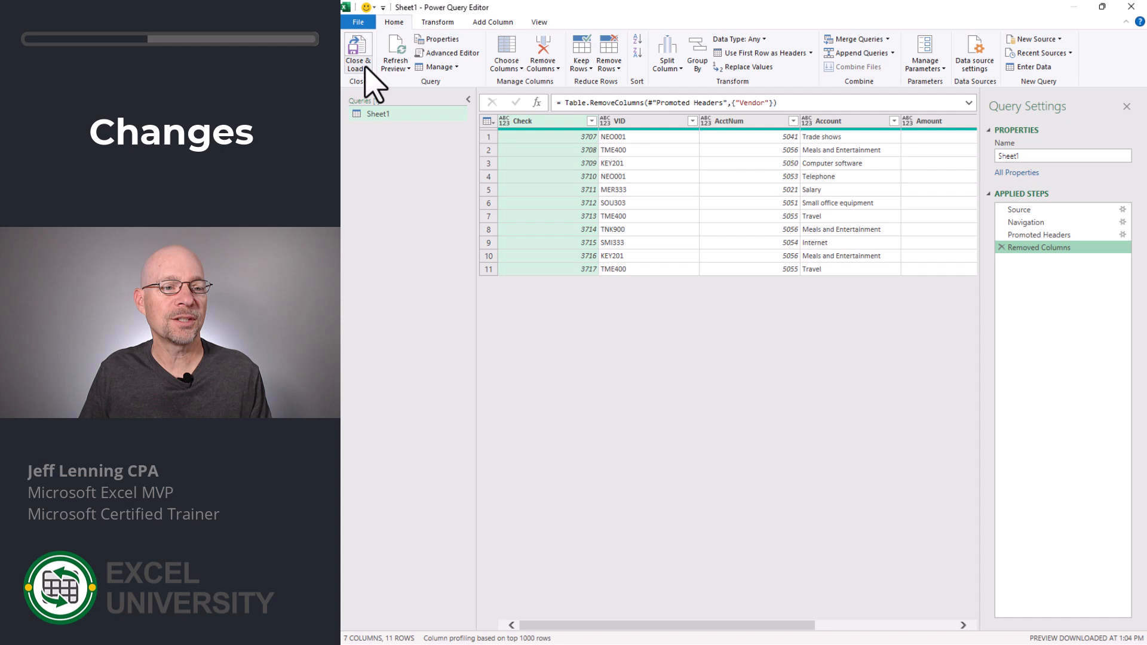
mouse_move(846, 449)
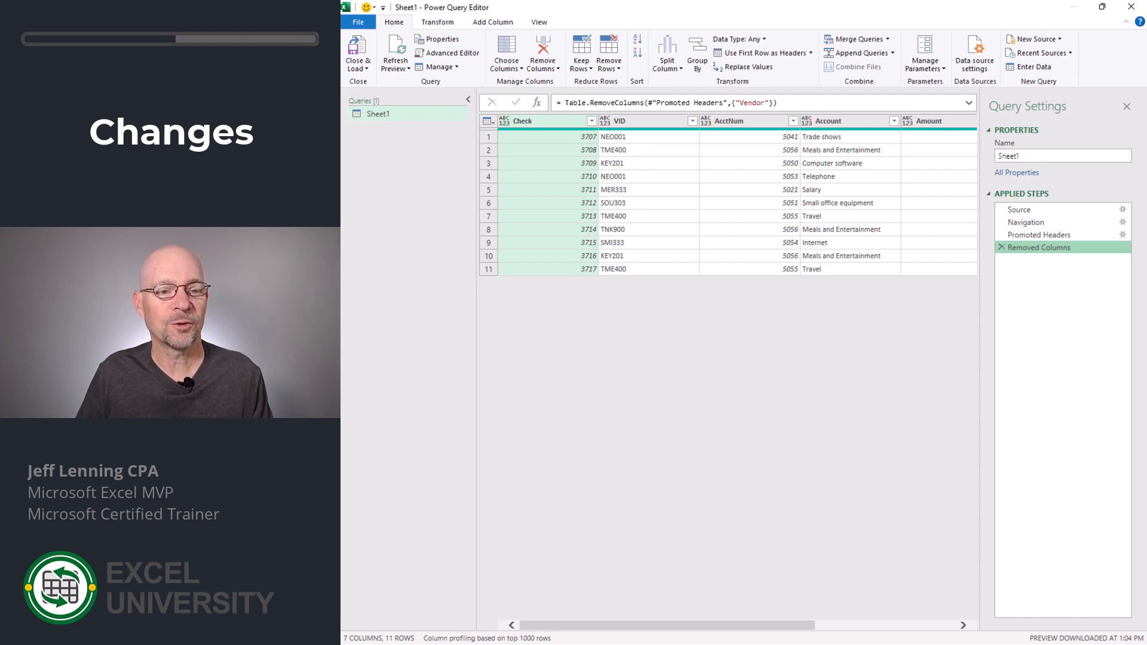
left_click(506, 121)
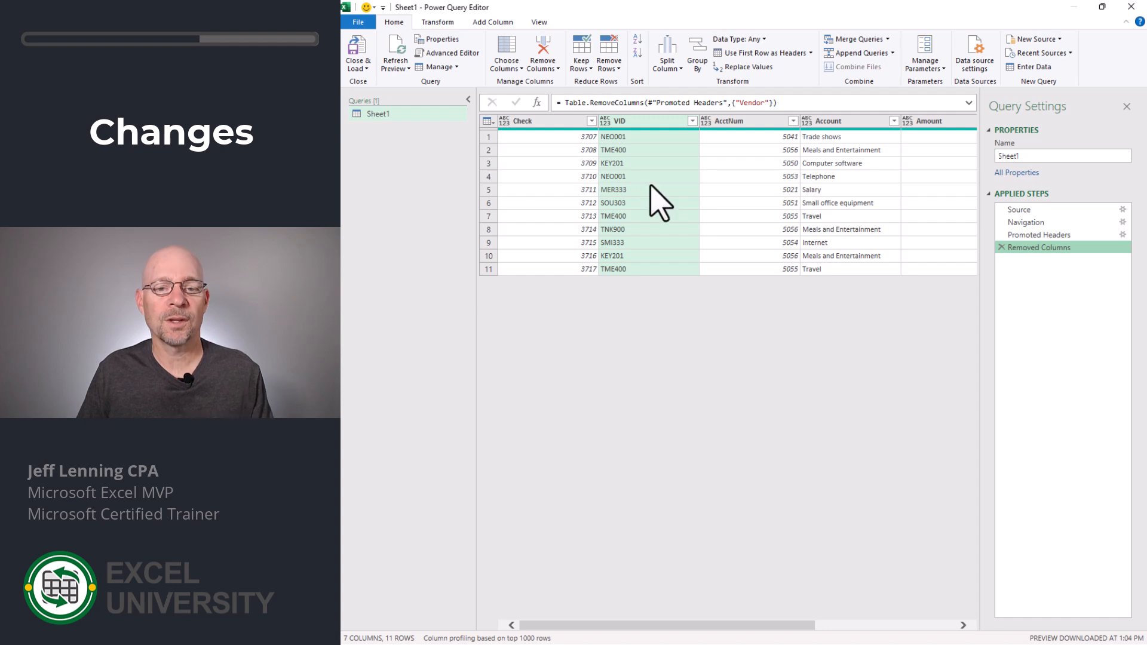
mouse_move(566, 151)
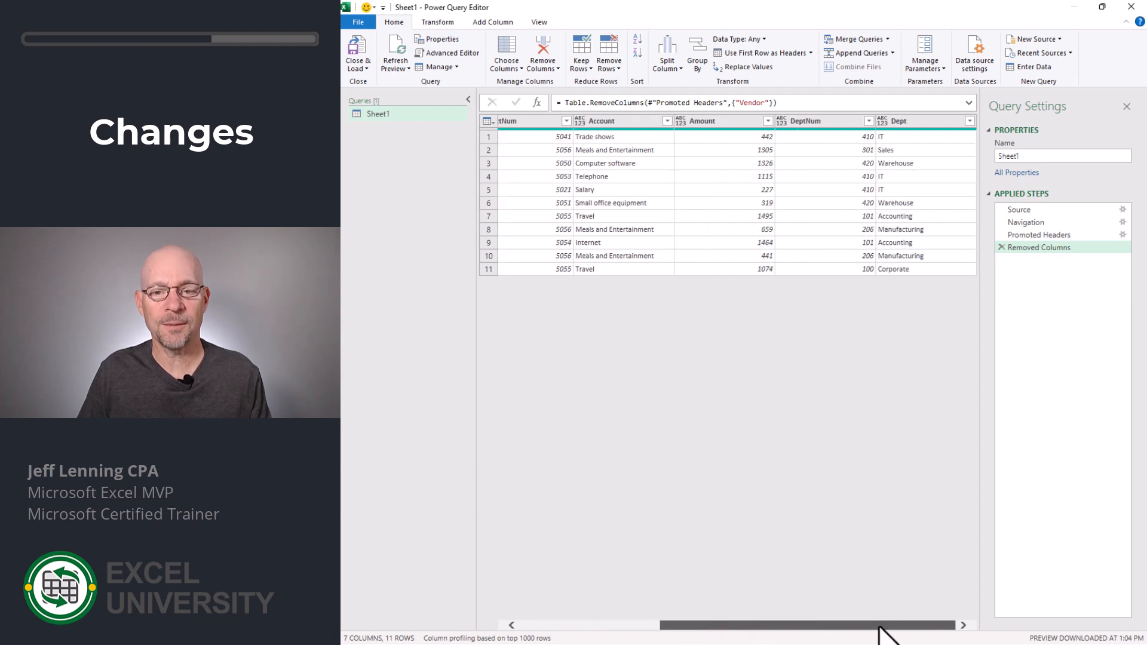
Step: Shift-select all columns through Dept and run Detect Data Type, returning to Home
key("shift")
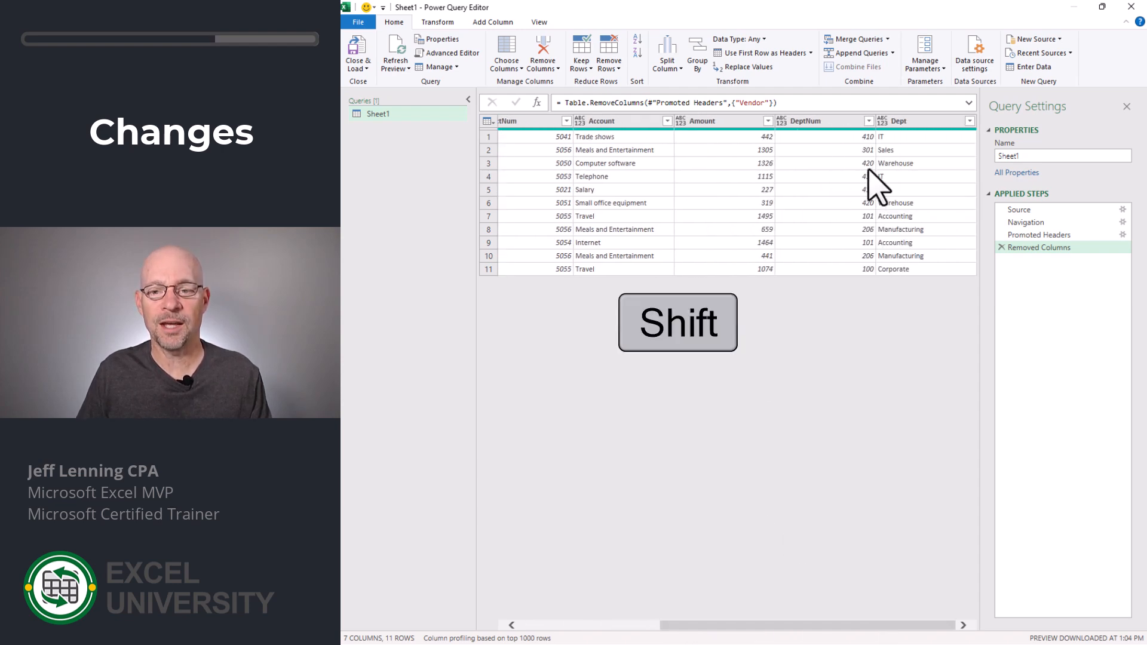
left_click(438, 21)
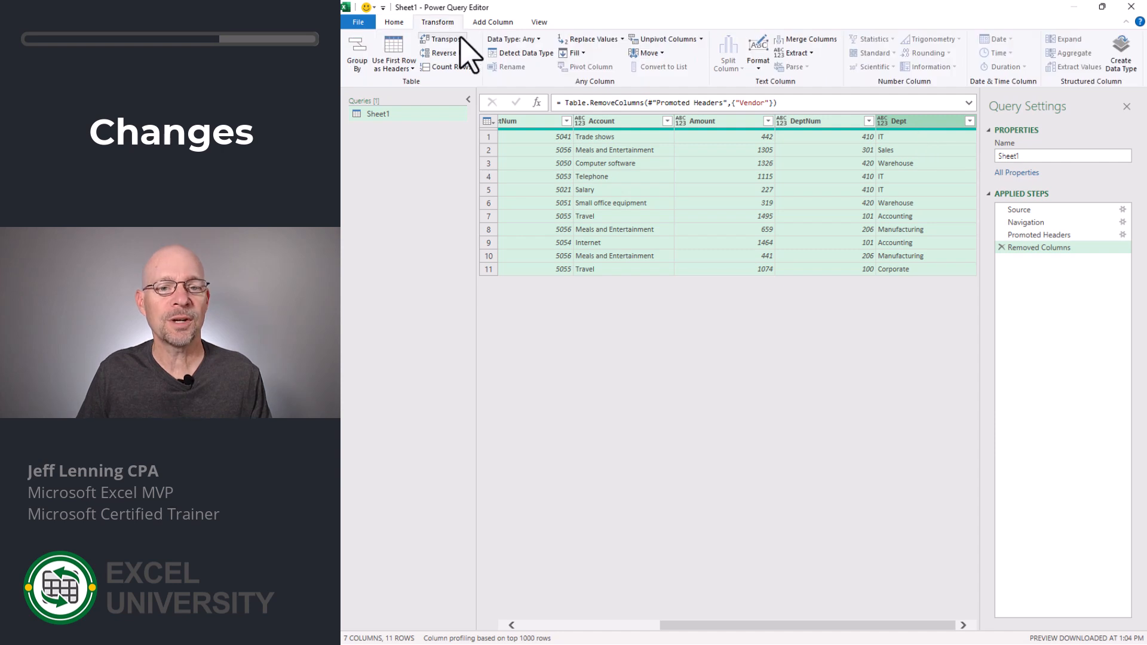
mouse_move(526, 52)
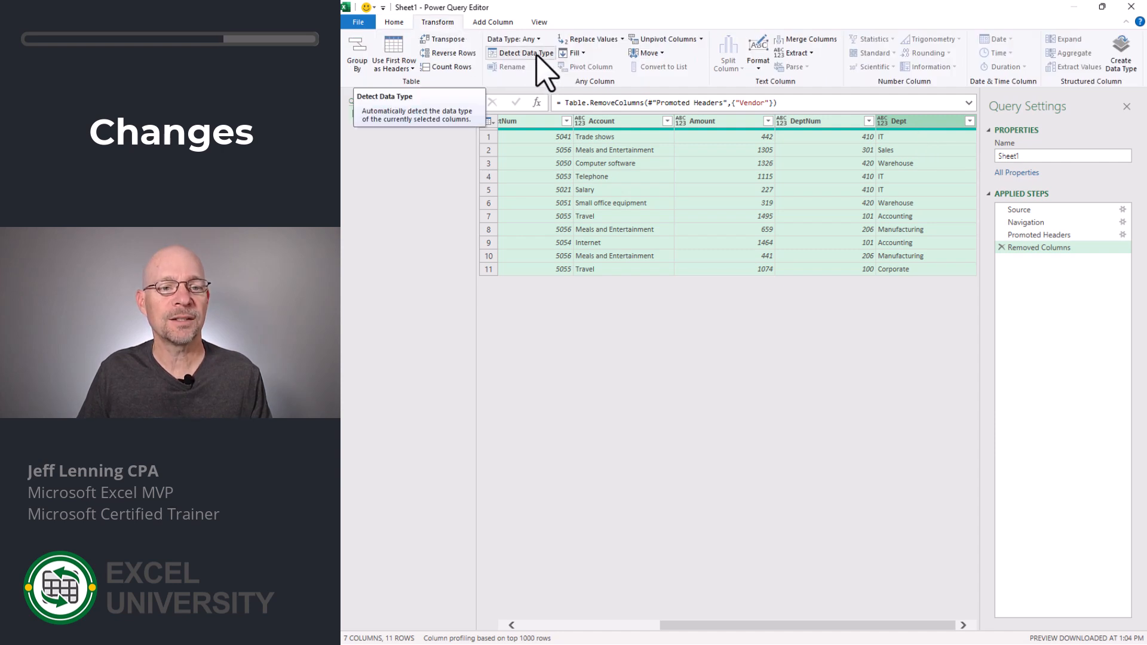
left_click(525, 52)
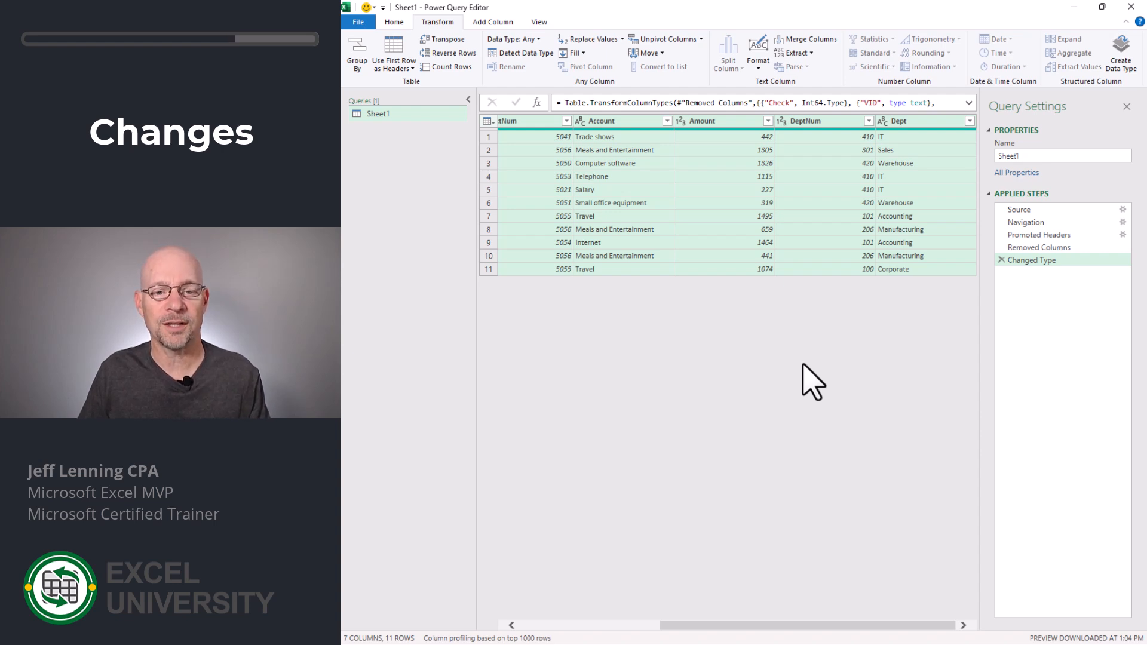
mouse_move(738, 481)
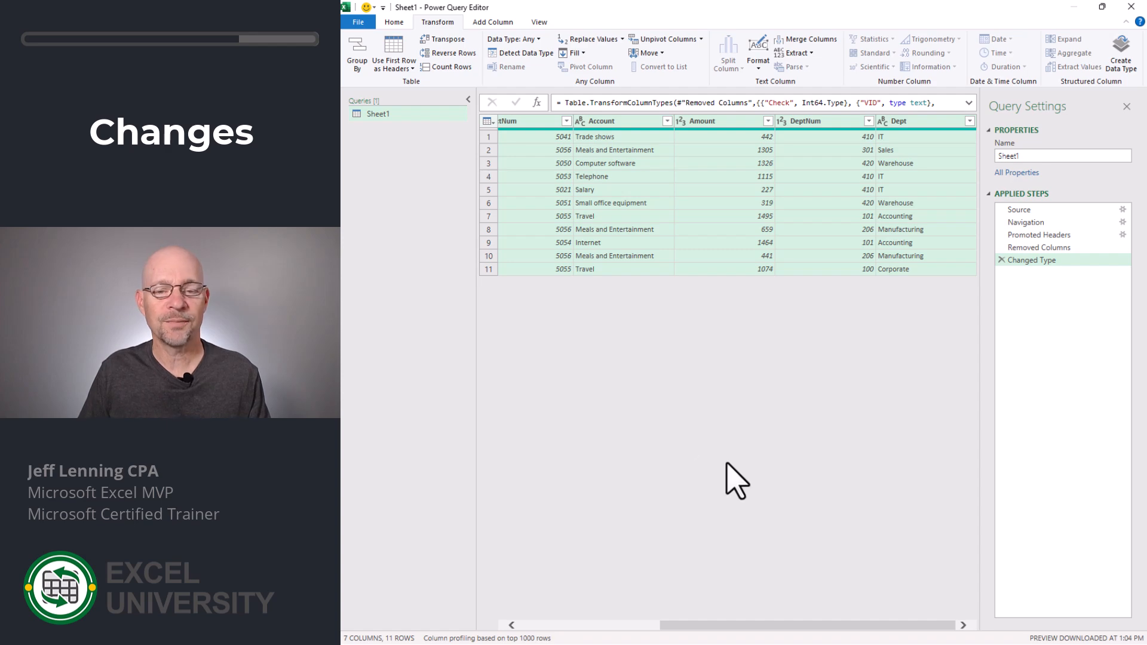
left_click(394, 21)
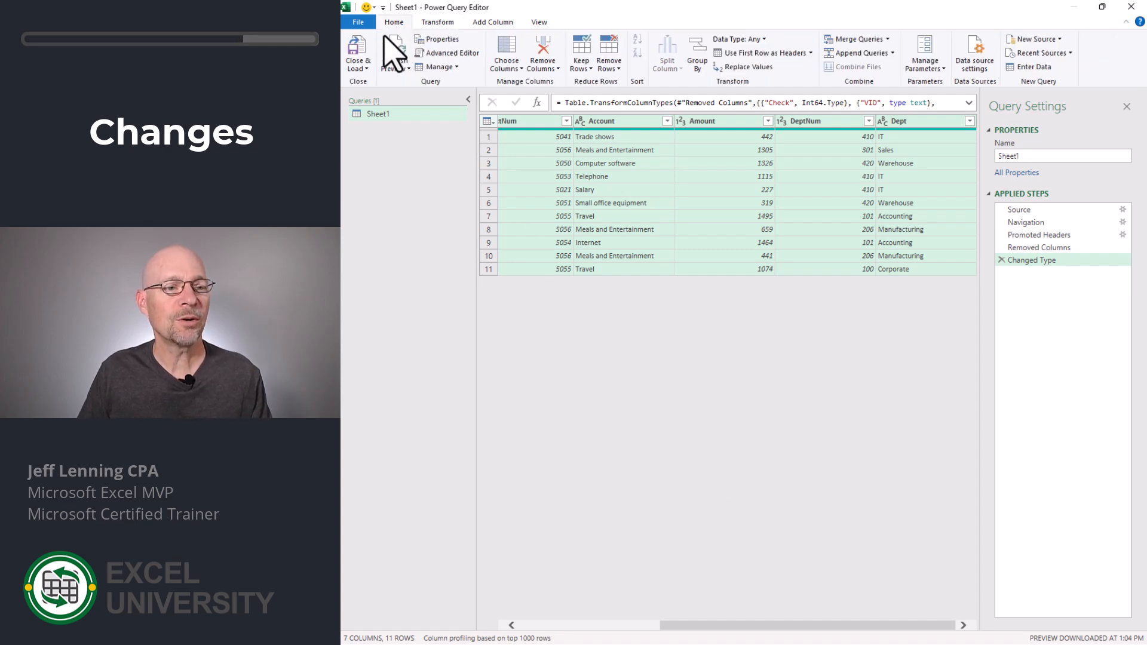
Step: Close & Load the eleven-row table and label its total row 'Total'
left_click(357, 52)
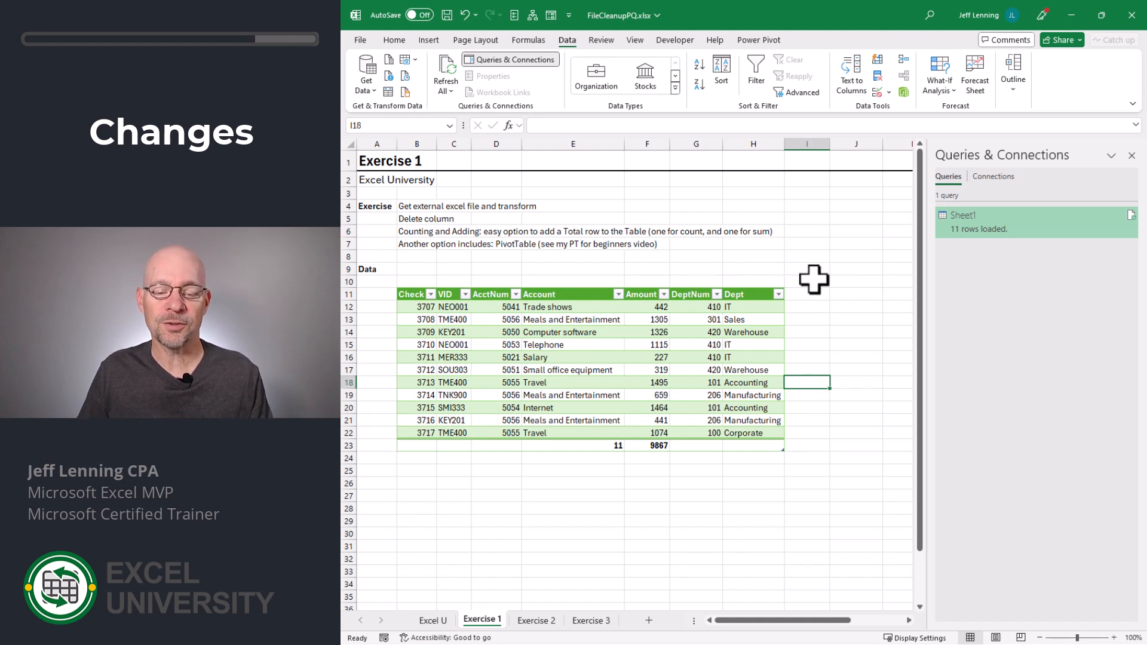
mouse_move(693, 481)
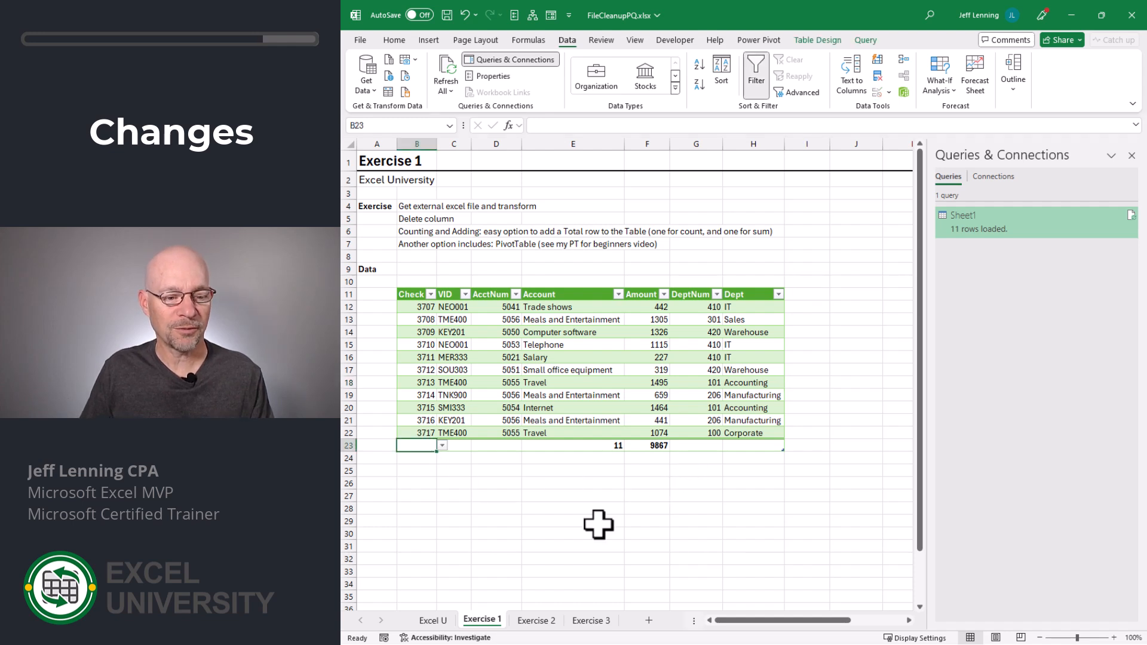
type("Total")
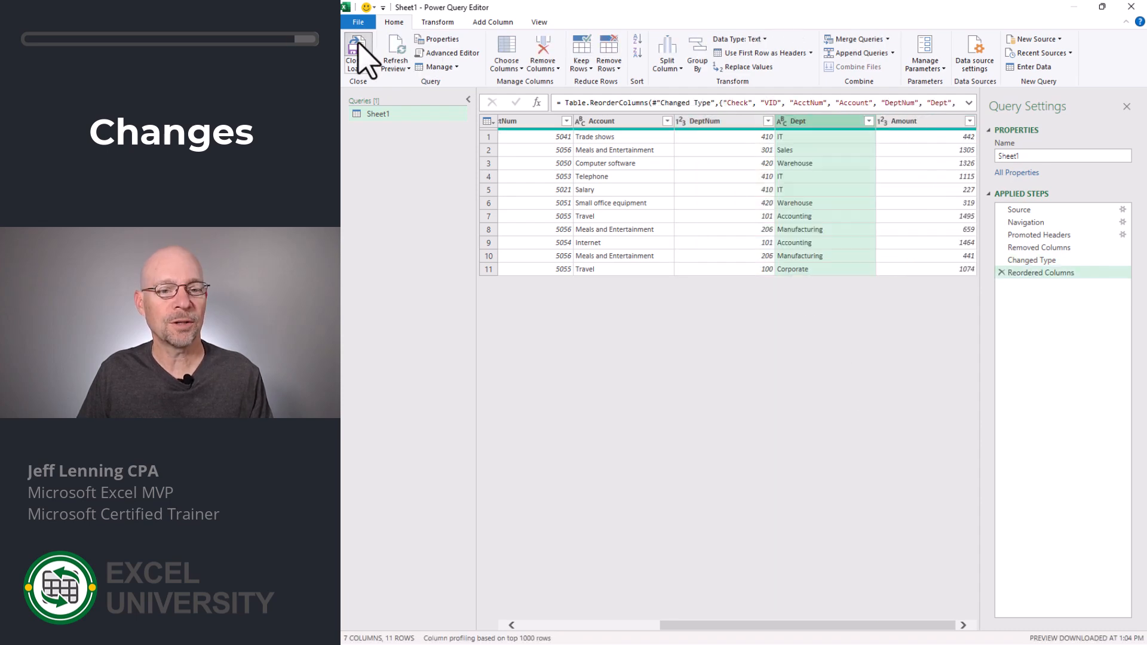
Step: Close & Load the query with Amount moved to the last column after Dept
left_click(357, 52)
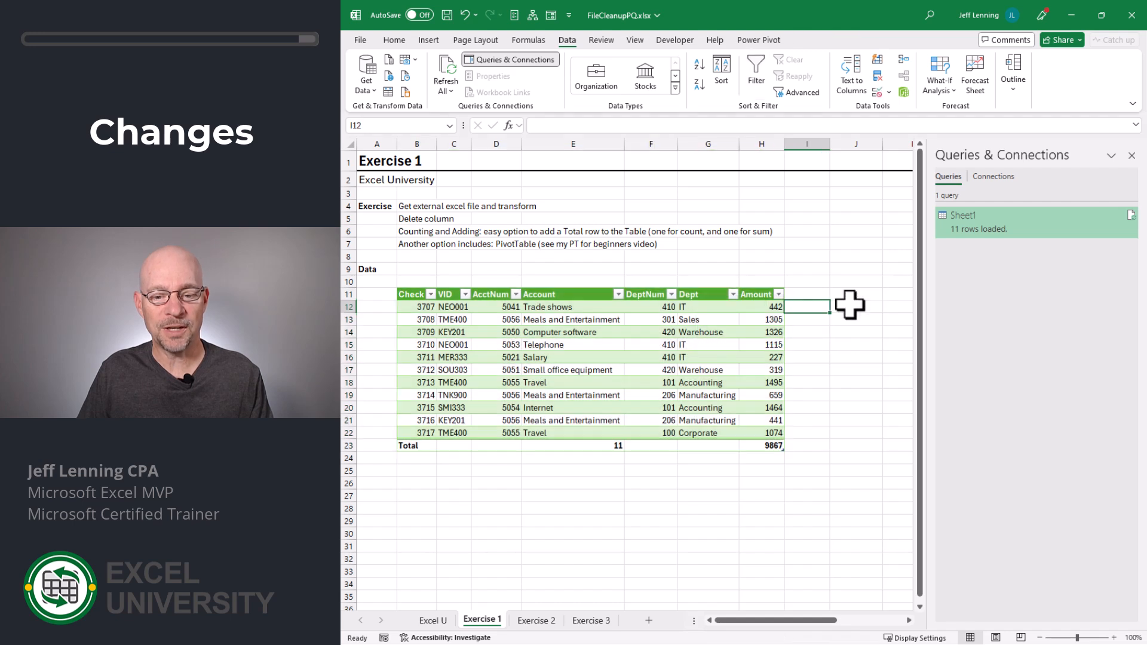